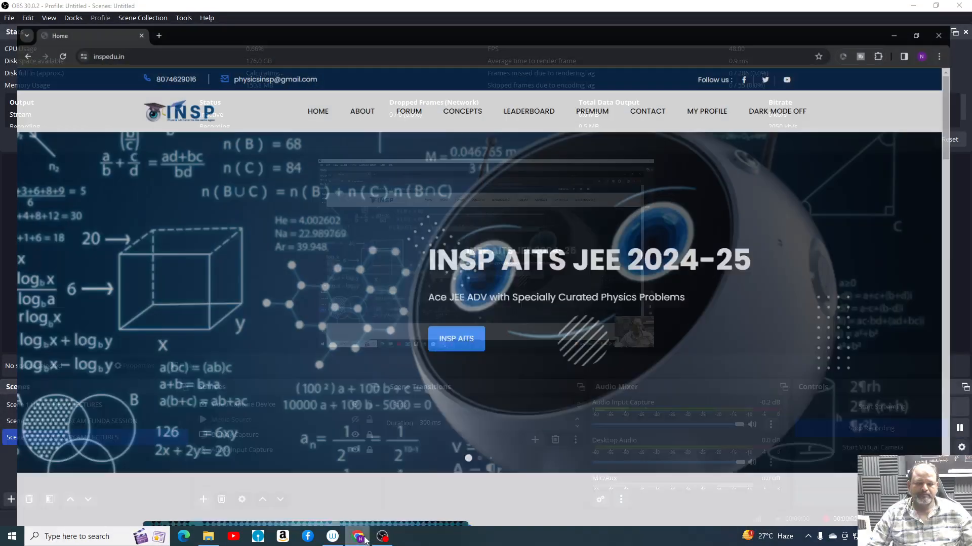
- Bring the inspedu.in home page window to the front from the Chrome taskbar icon
{"action": "left_click", "coordinate": [357, 537]}
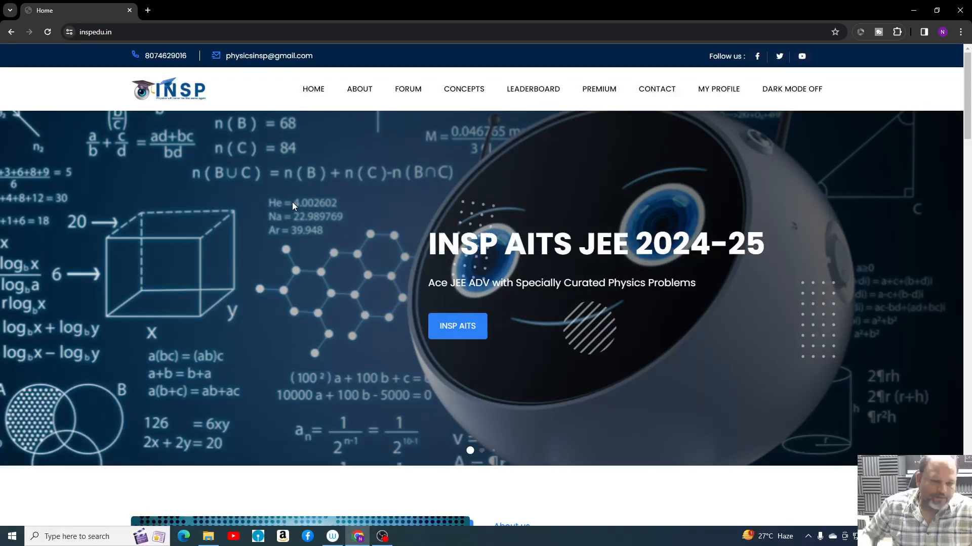
{"action": "mouse_move", "coordinate": [323, 187]}
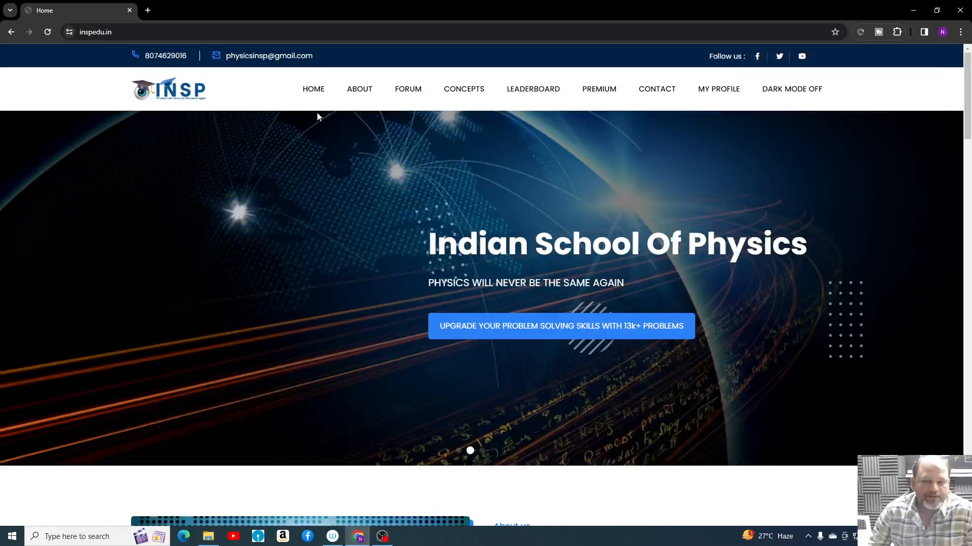
{"action": "mouse_move", "coordinate": [287, 227]}
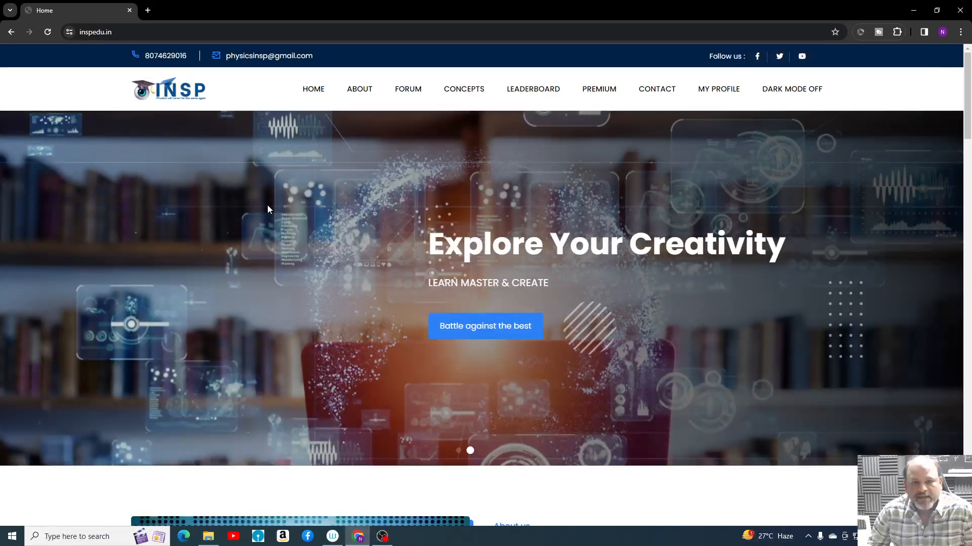
{"action": "mouse_move", "coordinate": [294, 145]}
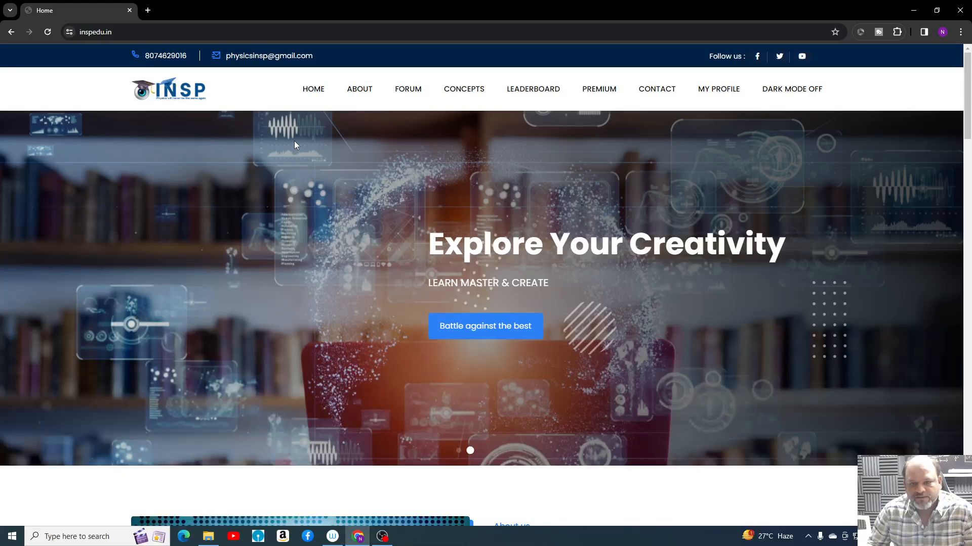
{"action": "mouse_move", "coordinate": [320, 141]}
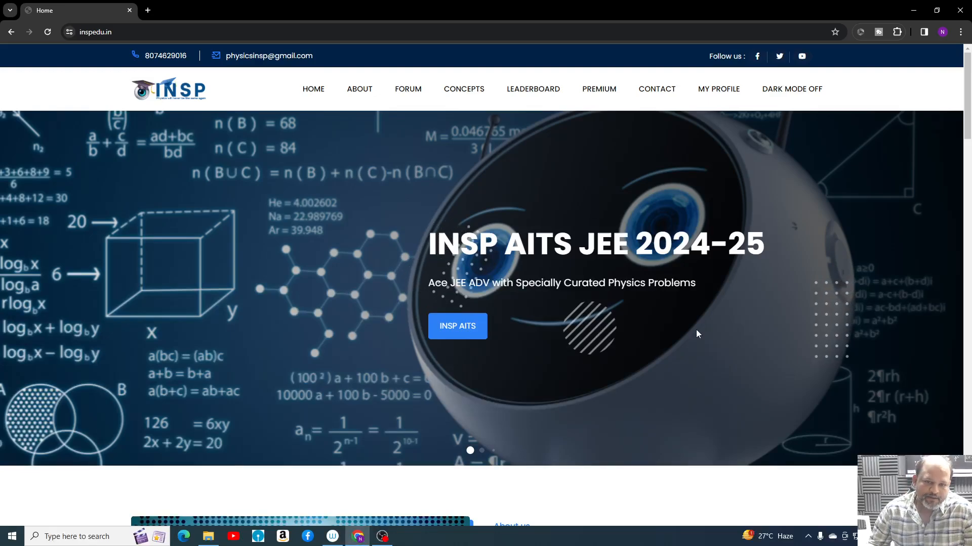
{"action": "mouse_move", "coordinate": [356, 268]}
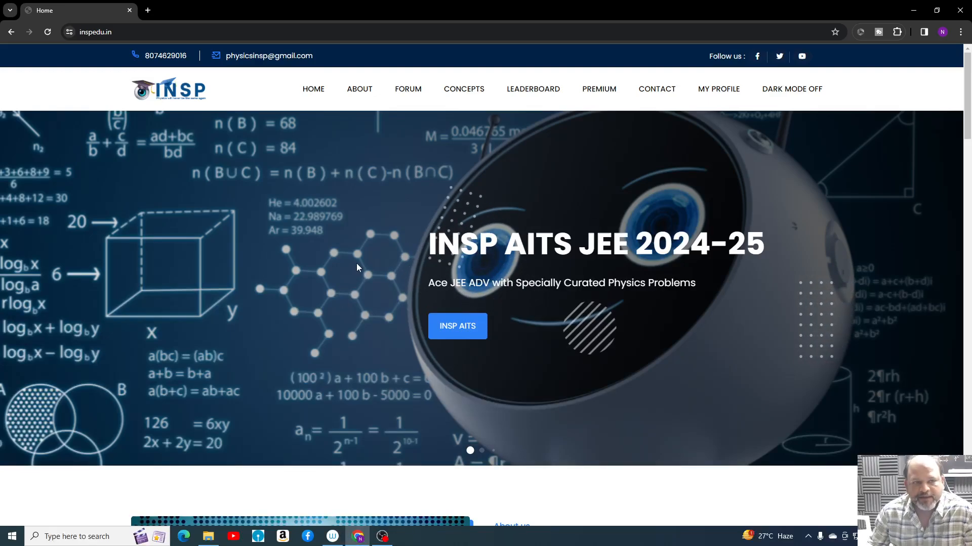
{"action": "mouse_move", "coordinate": [560, 223]}
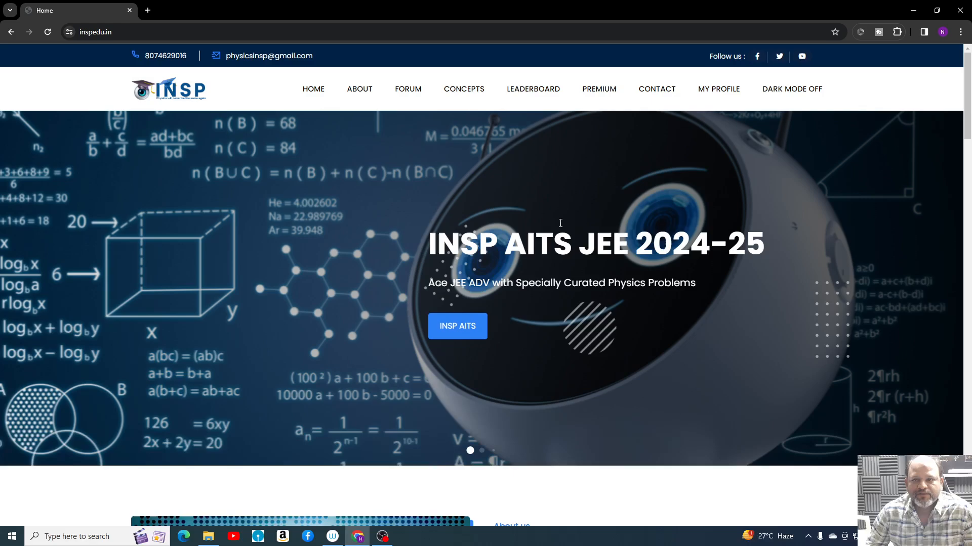
{"action": "mouse_move", "coordinate": [374, 216]}
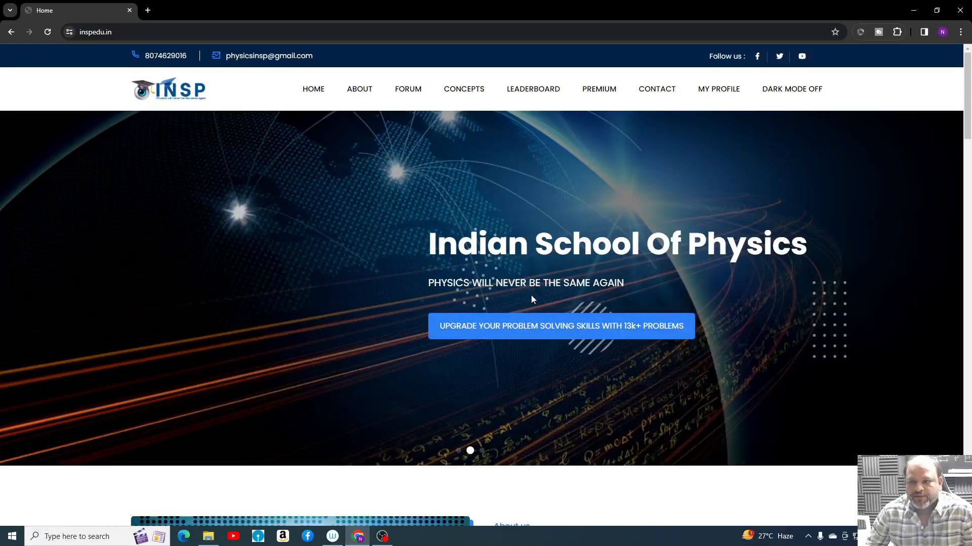
- Go to MY PROFILE and open JEE mains & ADV PYQs from the student sidebar
{"action": "left_click", "coordinate": [718, 88]}
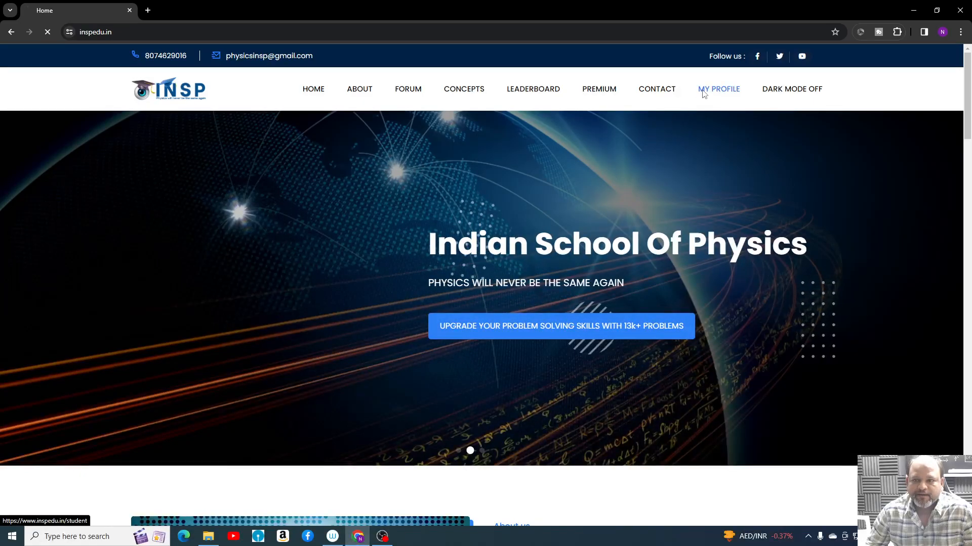
{"action": "left_click", "coordinate": [718, 88]}
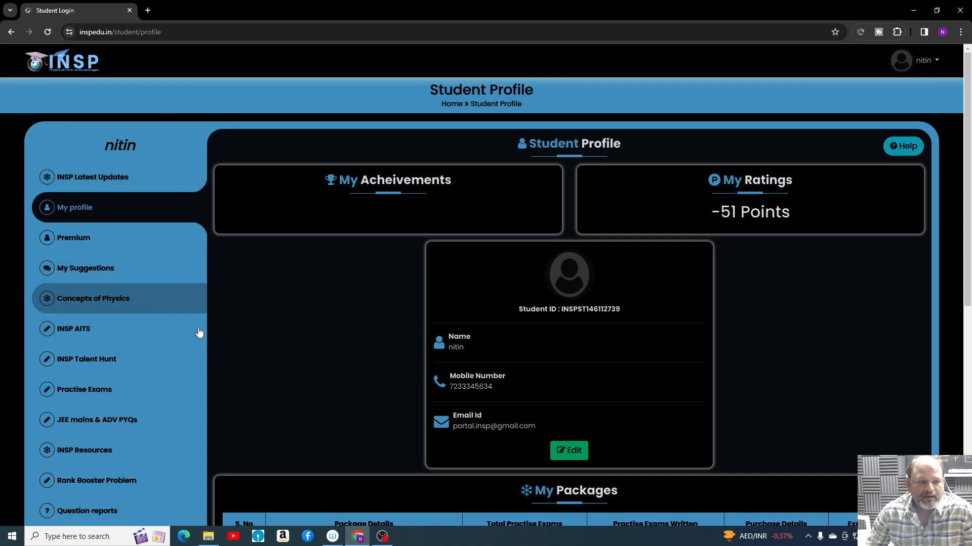
{"action": "scroll", "scroll_direction": "down", "scroll_amount": 3}
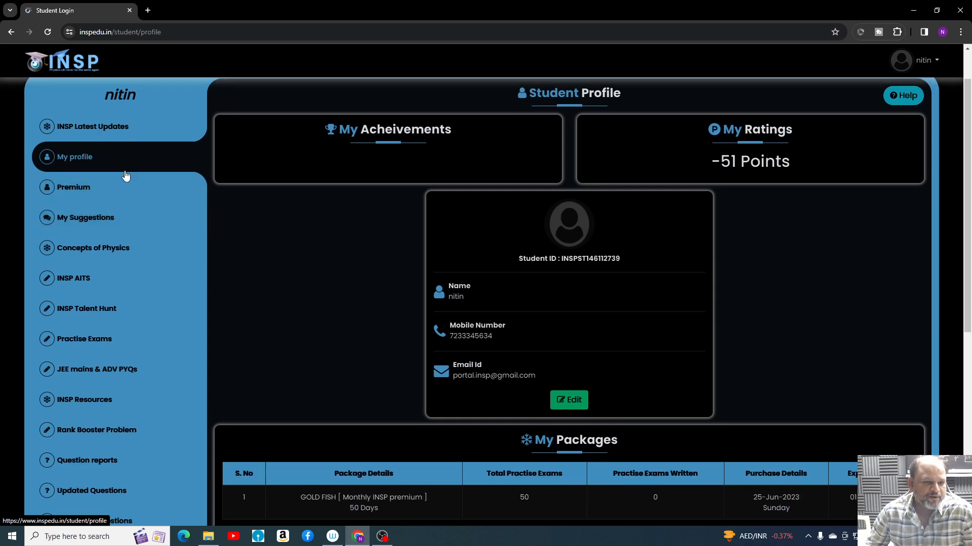
{"action": "scroll", "scroll_direction": "down", "scroll_amount": 3}
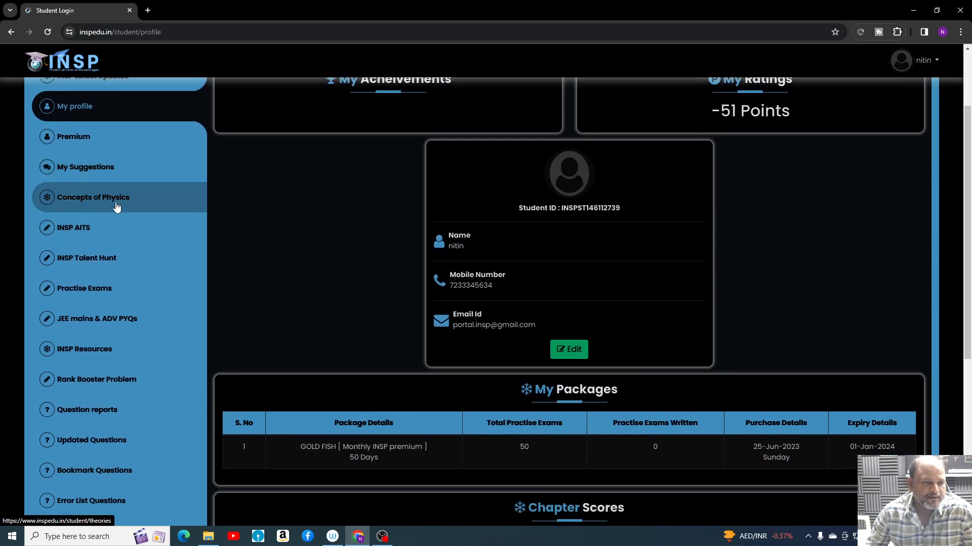
{"action": "mouse_move", "coordinate": [76, 205]}
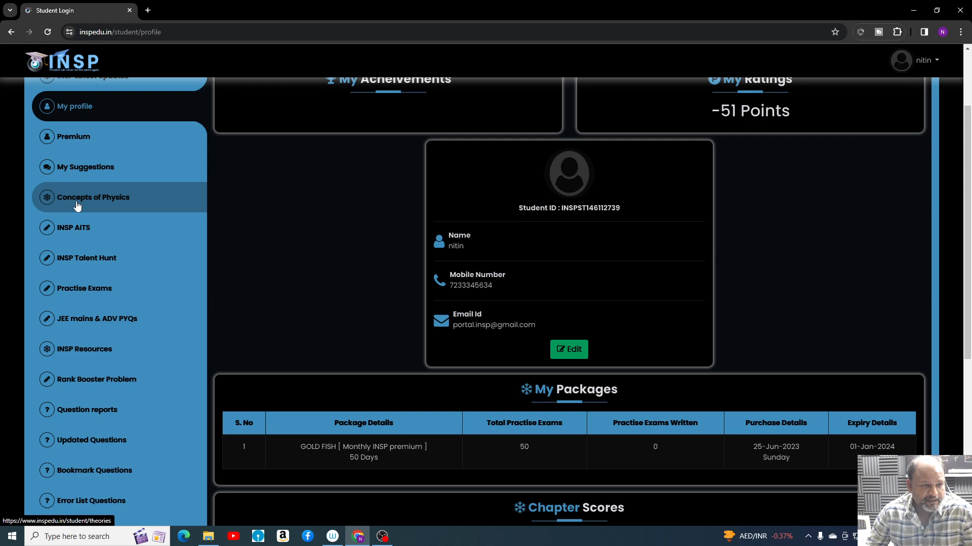
{"action": "mouse_move", "coordinate": [73, 227]}
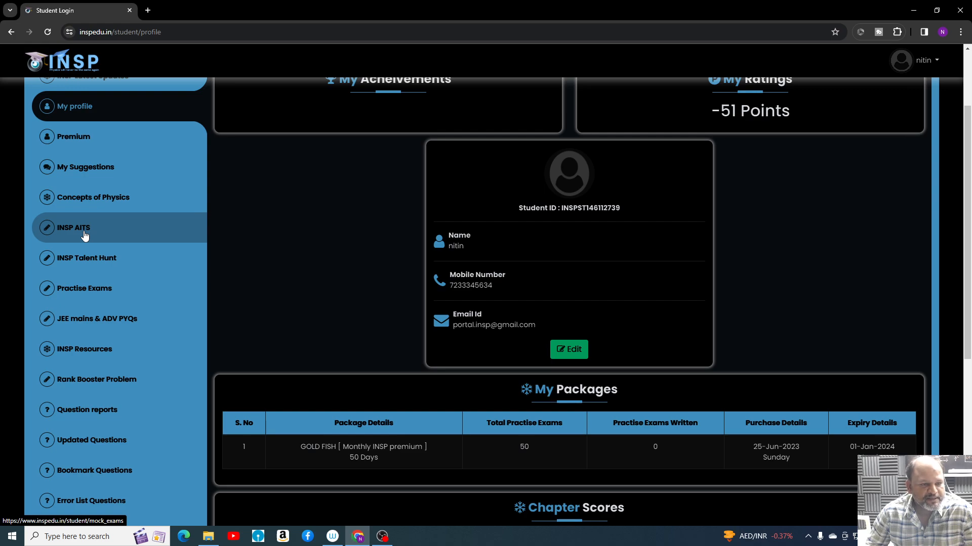
{"action": "mouse_move", "coordinate": [84, 288]}
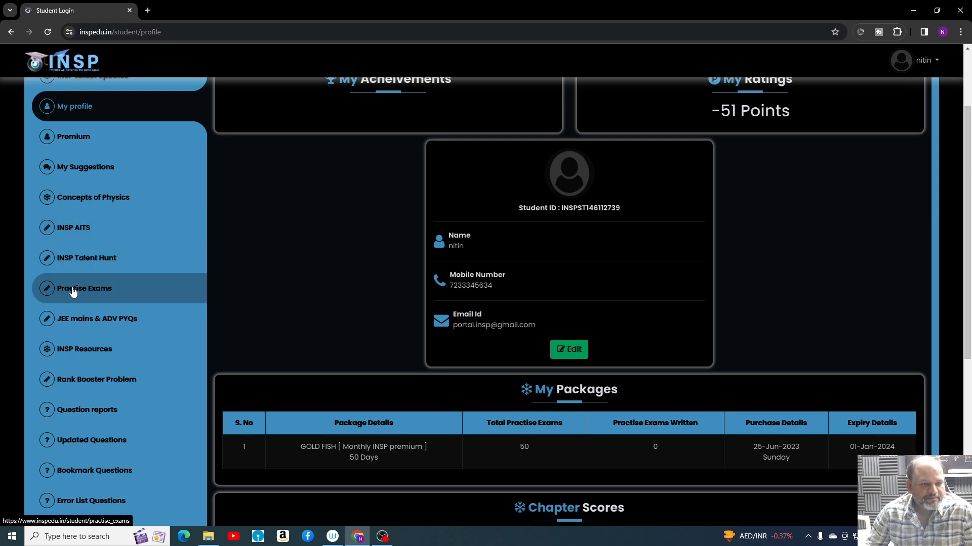
{"action": "mouse_move", "coordinate": [109, 292]}
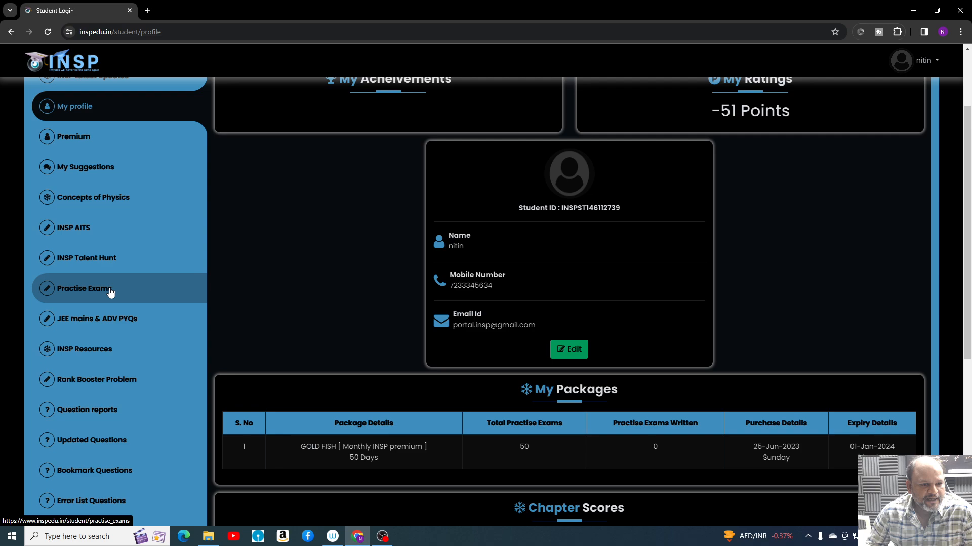
{"action": "mouse_move", "coordinate": [80, 291]}
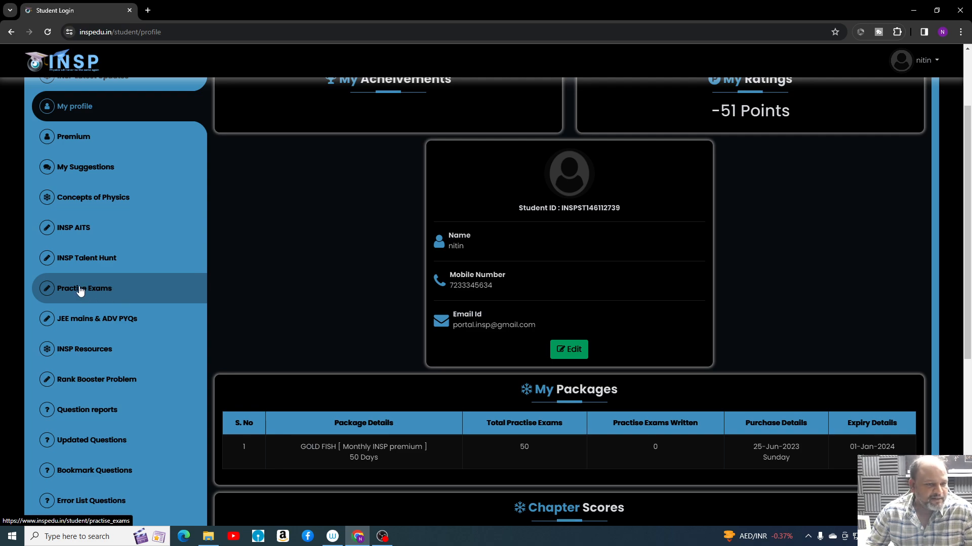
{"action": "mouse_move", "coordinate": [96, 318]}
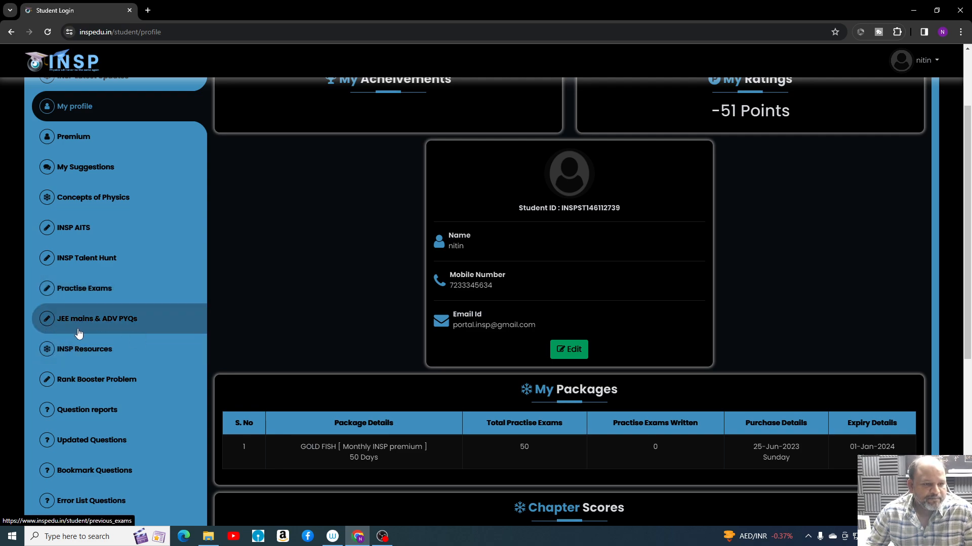
{"action": "scroll", "scroll_direction": "down", "scroll_amount": 3}
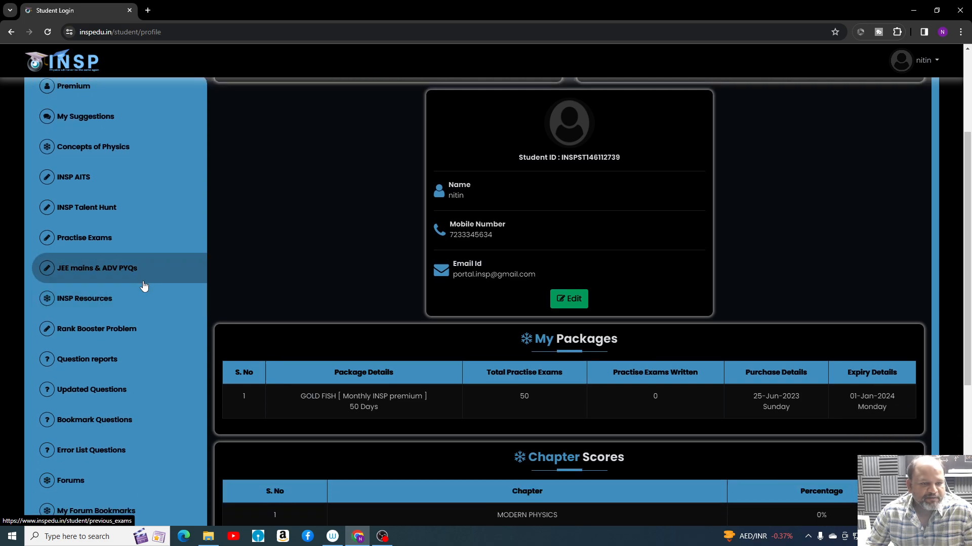
{"action": "mouse_move", "coordinate": [93, 265]}
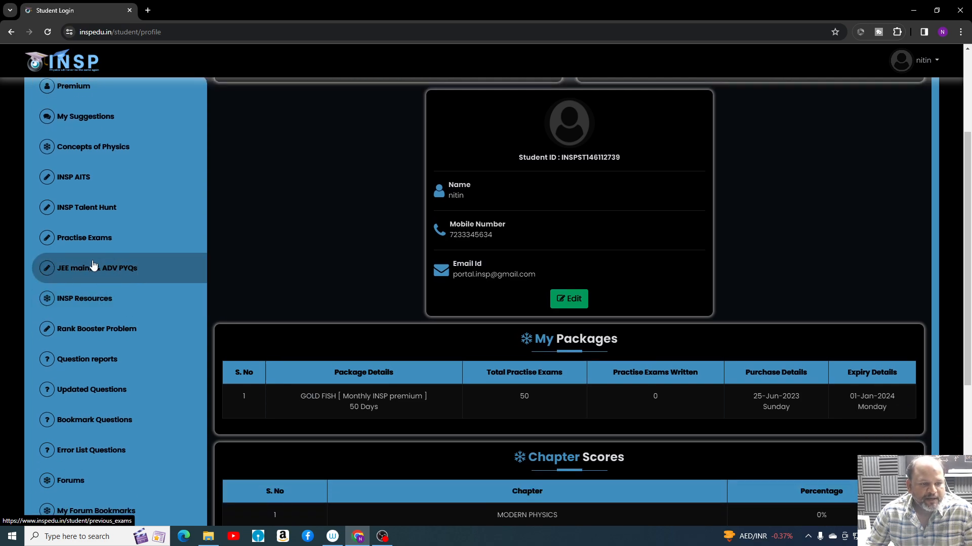
{"action": "scroll", "scroll_direction": "down", "scroll_amount": 3}
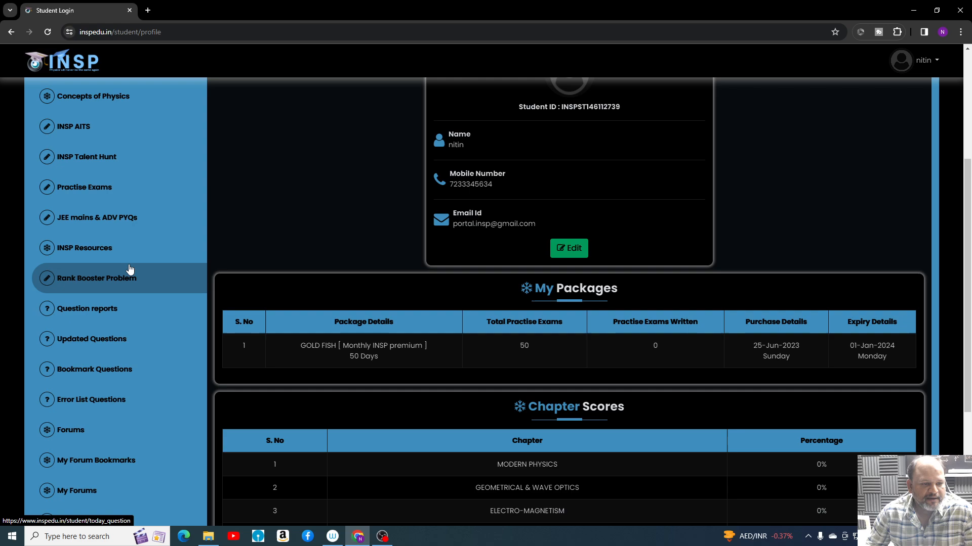
{"action": "scroll", "scroll_direction": "up", "scroll_amount": 3}
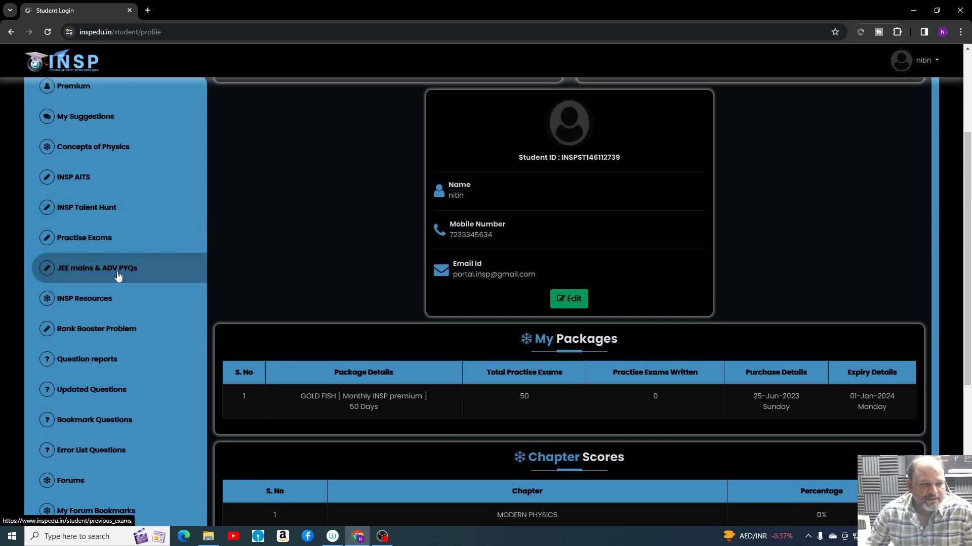
{"action": "mouse_move", "coordinate": [88, 272]}
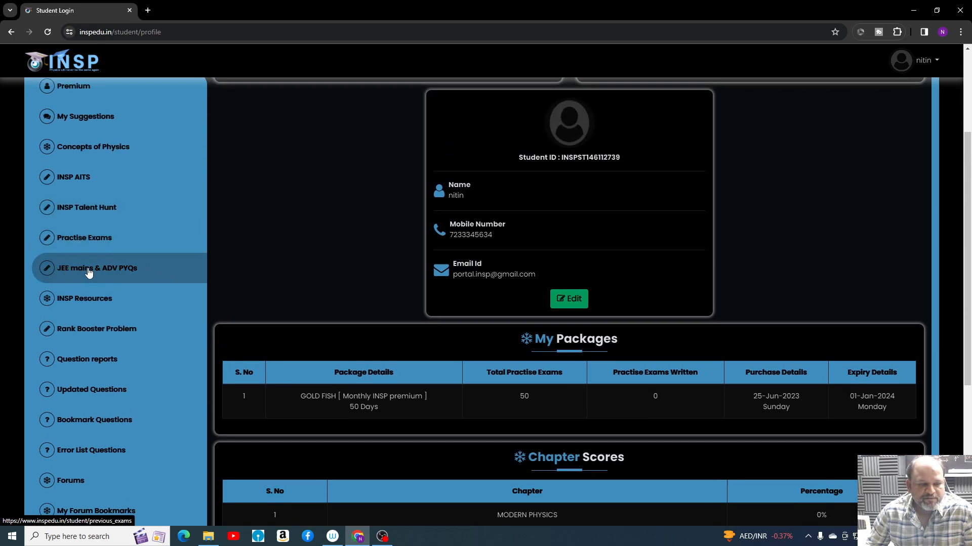
{"action": "left_click", "coordinate": [97, 268]}
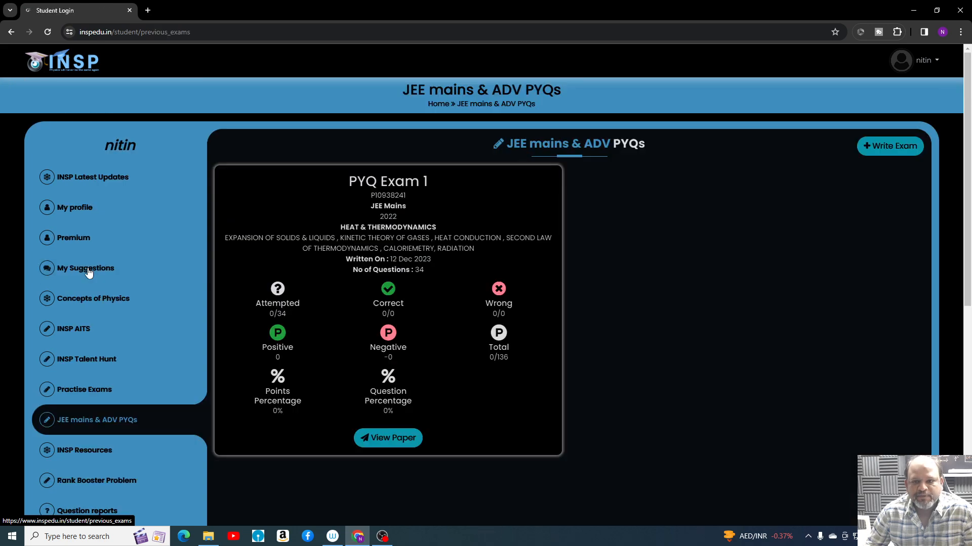
{"action": "mouse_move", "coordinate": [924, 174]}
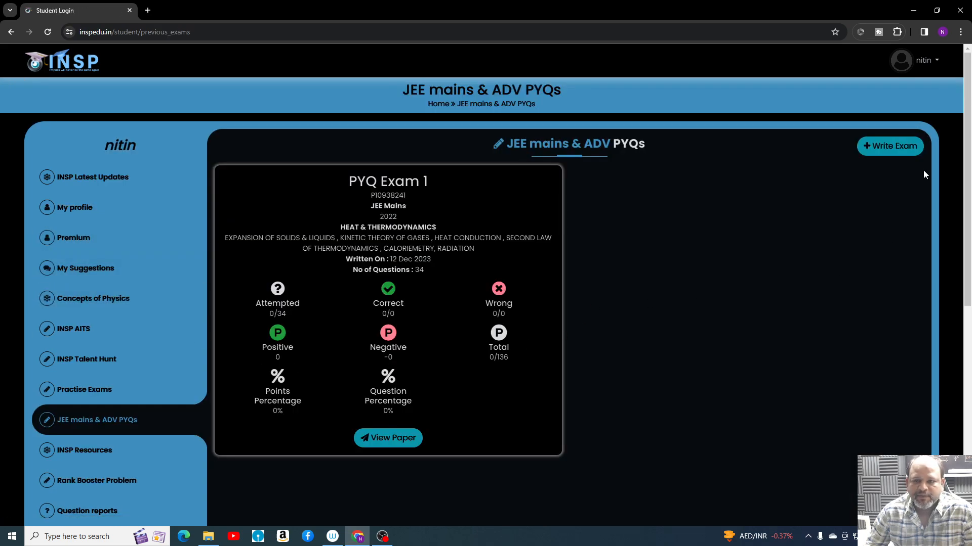
{"action": "mouse_move", "coordinate": [839, 158]}
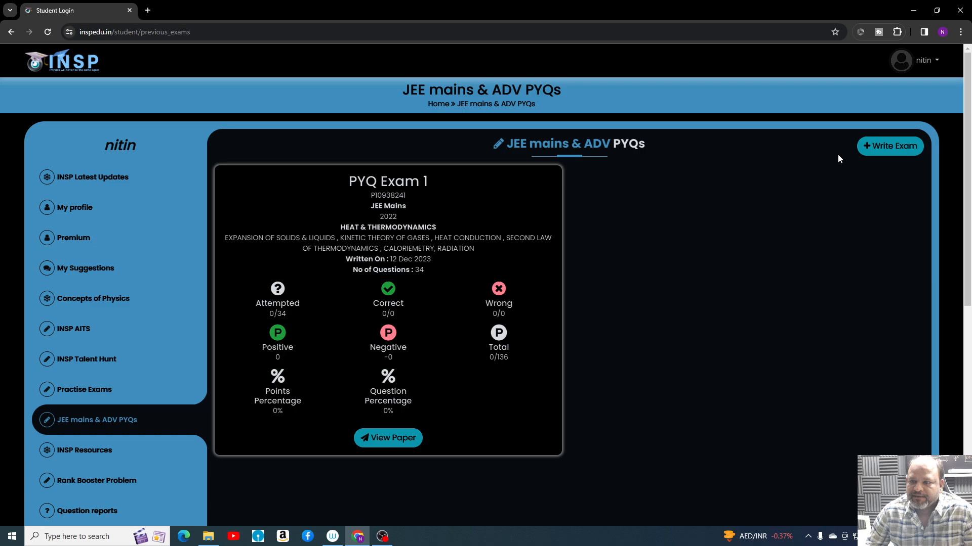
- Start a new PYQ exam and set its exam type to JEE Mains
{"action": "left_click", "coordinate": [890, 146]}
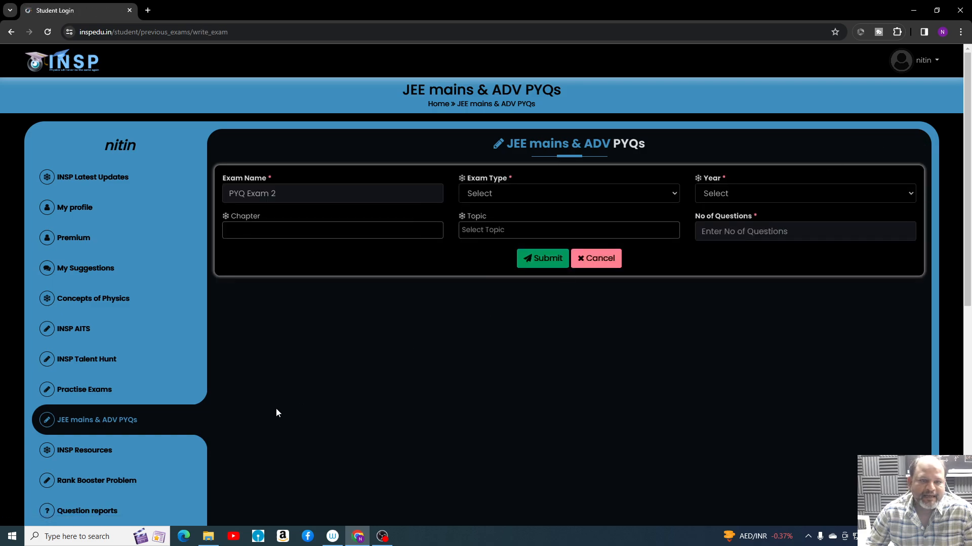
{"action": "mouse_move", "coordinate": [453, 217]}
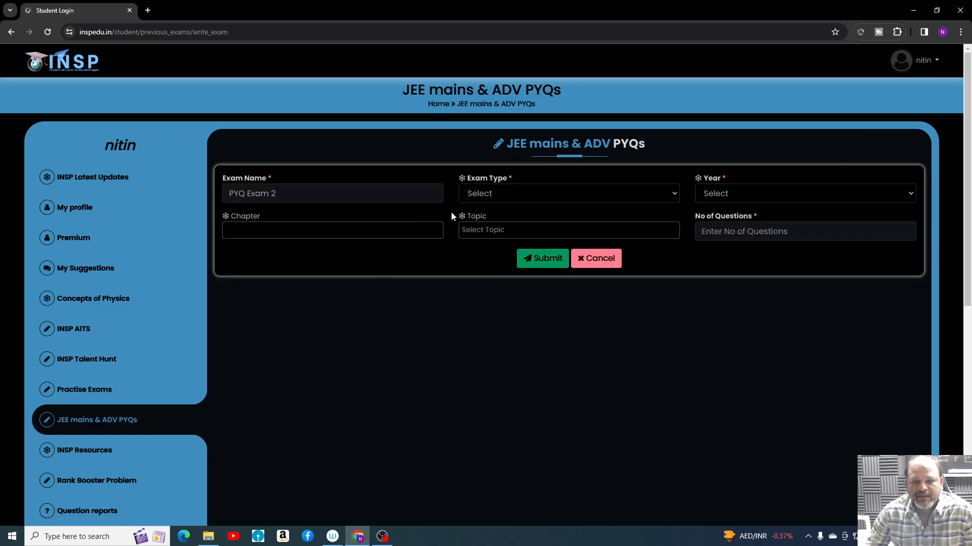
{"action": "left_click", "coordinate": [567, 193]}
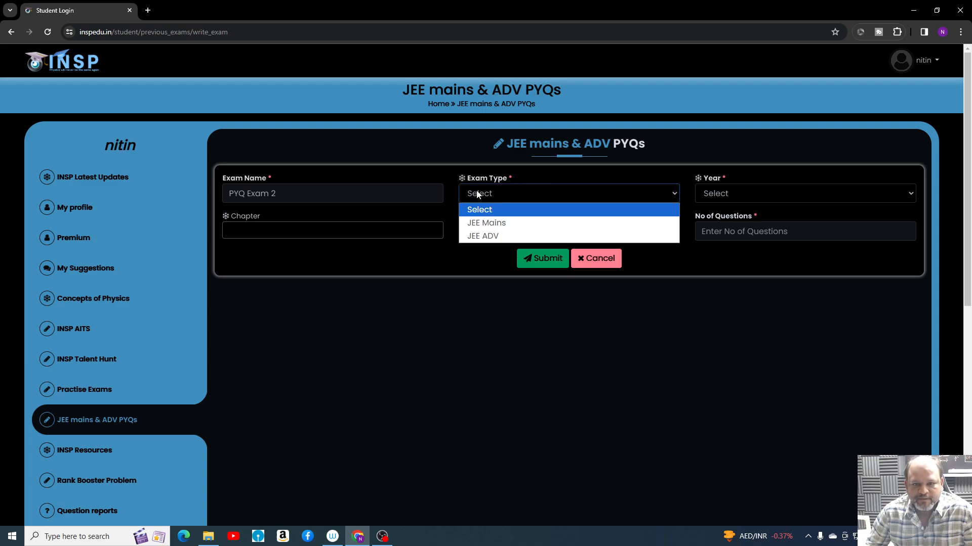
{"action": "left_click", "coordinate": [486, 222]}
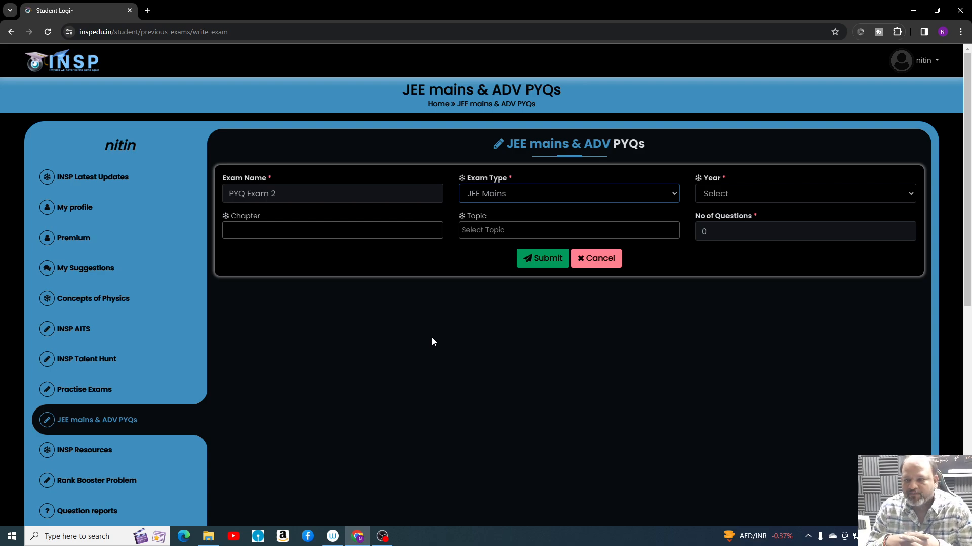
{"action": "mouse_move", "coordinate": [400, 263]}
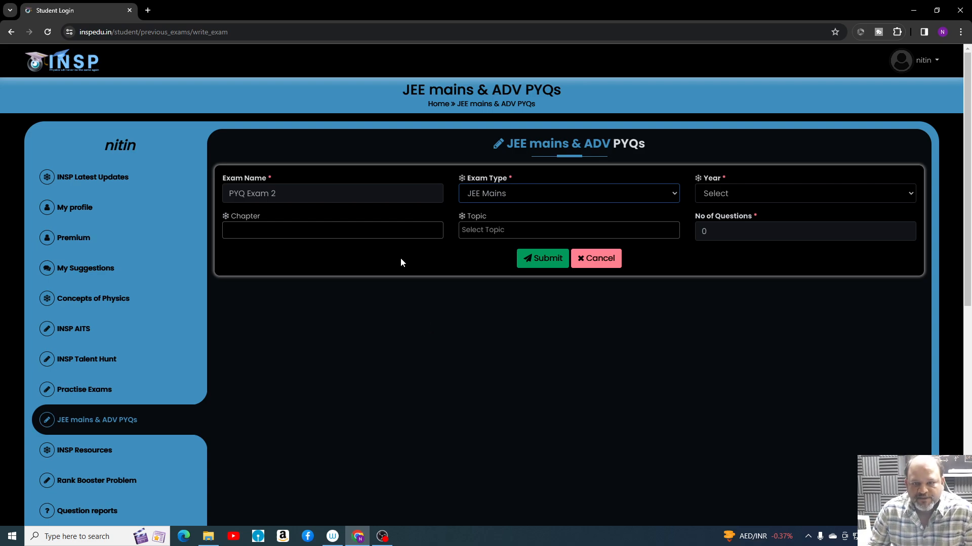
{"action": "mouse_move", "coordinate": [513, 196]}
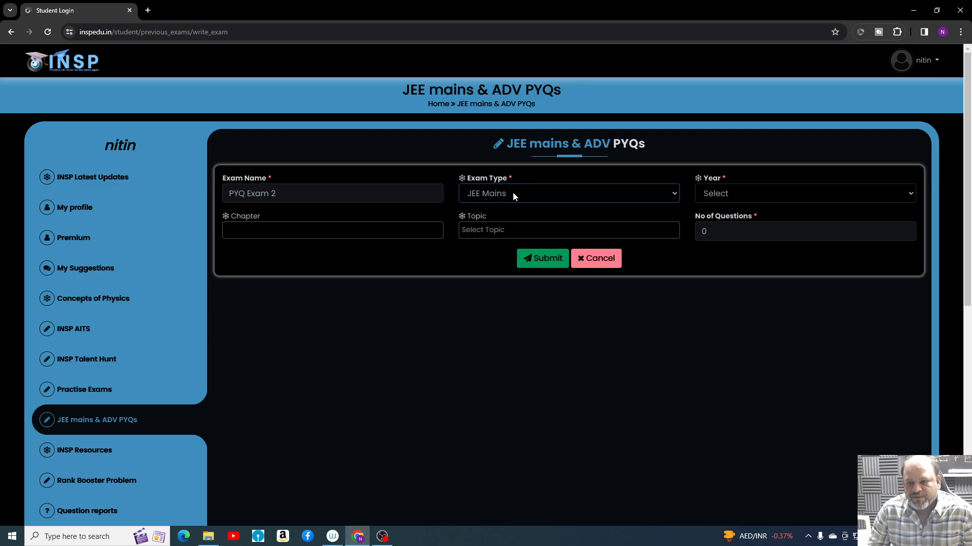
- Choose year 2022 (196 Questions) and review the generated 16-topic list
{"action": "left_click", "coordinate": [803, 193]}
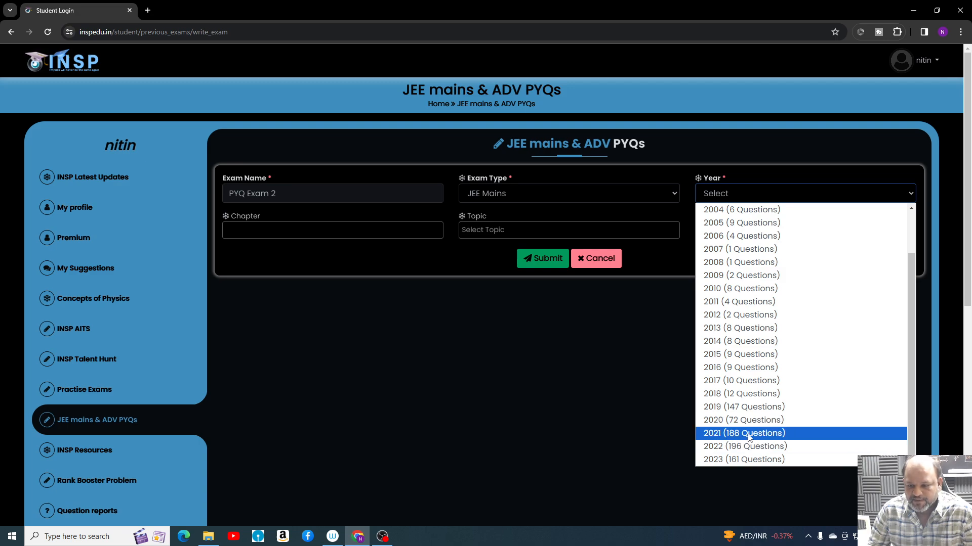
{"action": "mouse_move", "coordinate": [744, 446]}
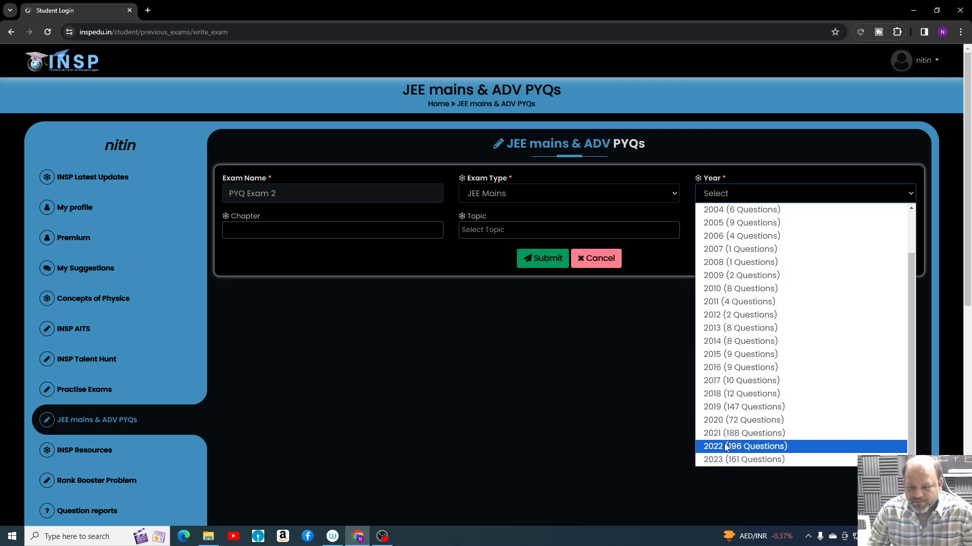
{"action": "mouse_move", "coordinate": [744, 459]}
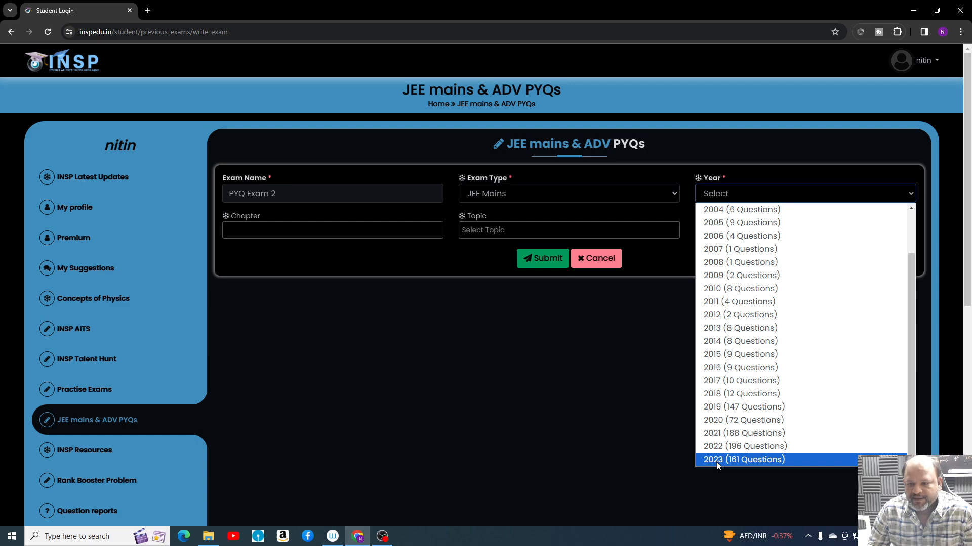
{"action": "mouse_move", "coordinate": [743, 466]}
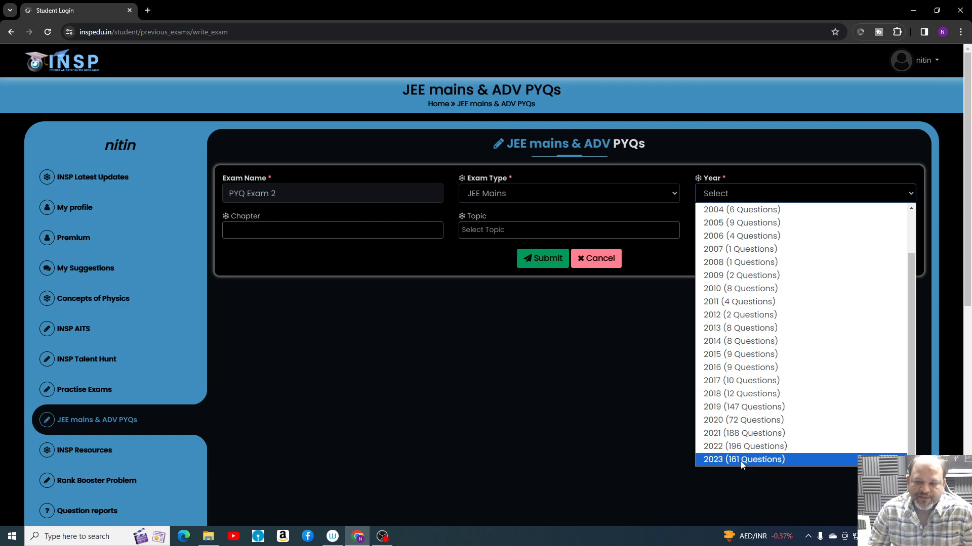
{"action": "mouse_move", "coordinate": [744, 446]}
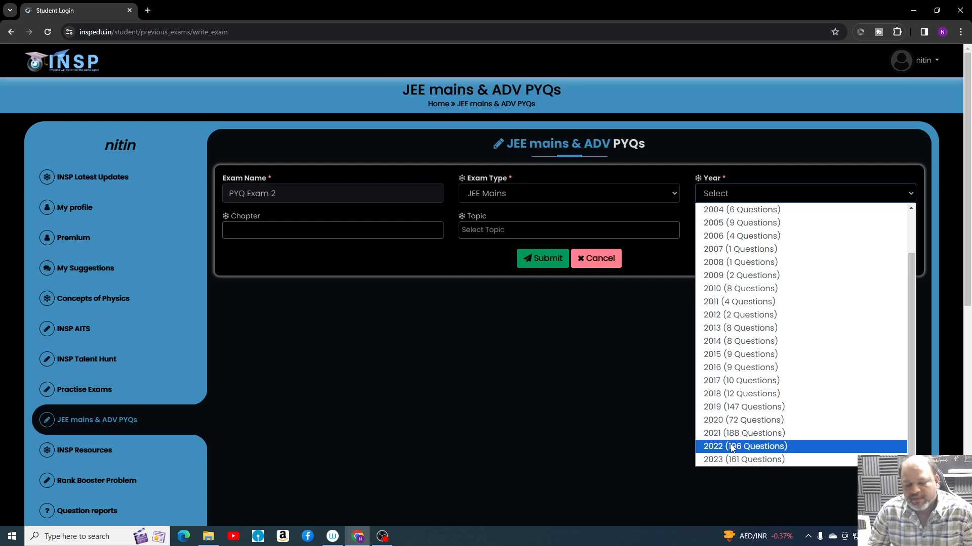
{"action": "mouse_move", "coordinate": [743, 433]}
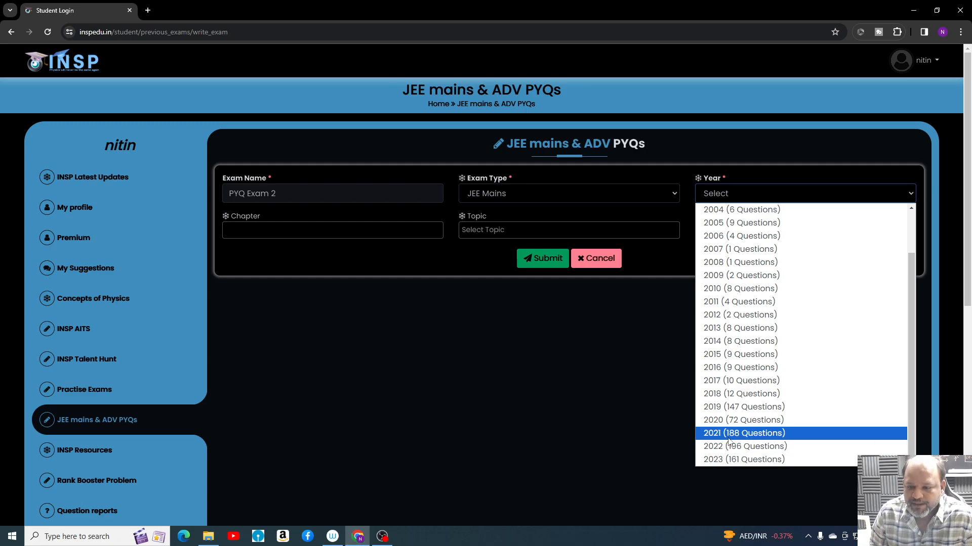
{"action": "mouse_move", "coordinate": [742, 446]}
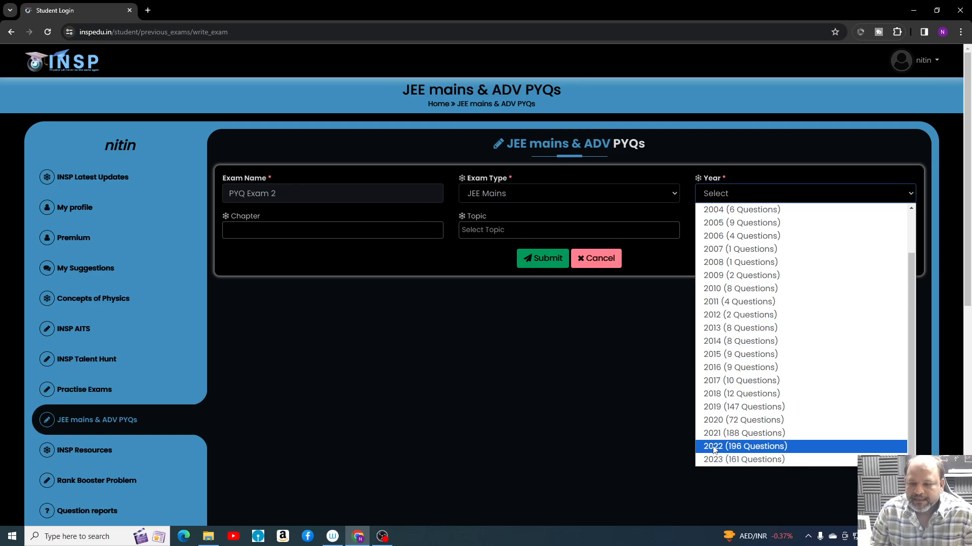
{"action": "left_click", "coordinate": [743, 447]}
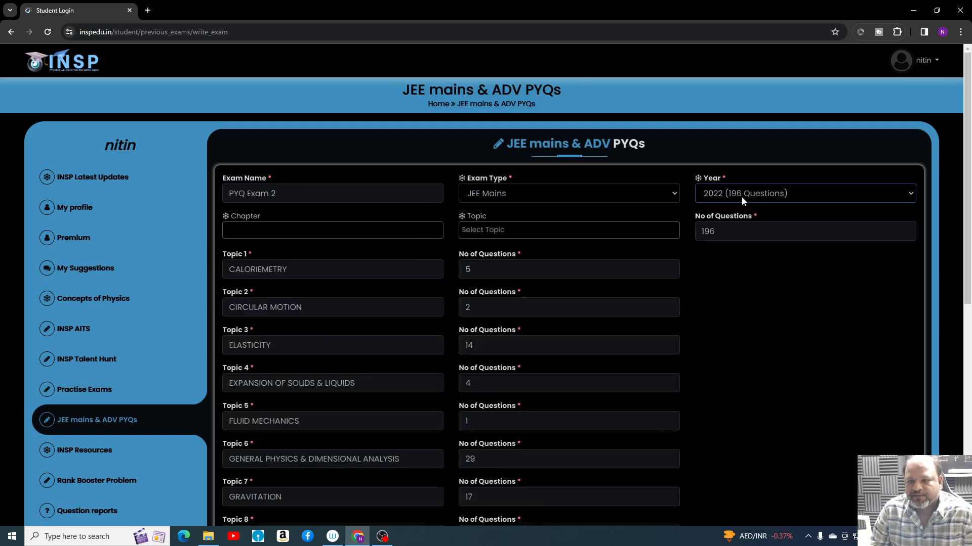
{"action": "mouse_move", "coordinate": [755, 201]}
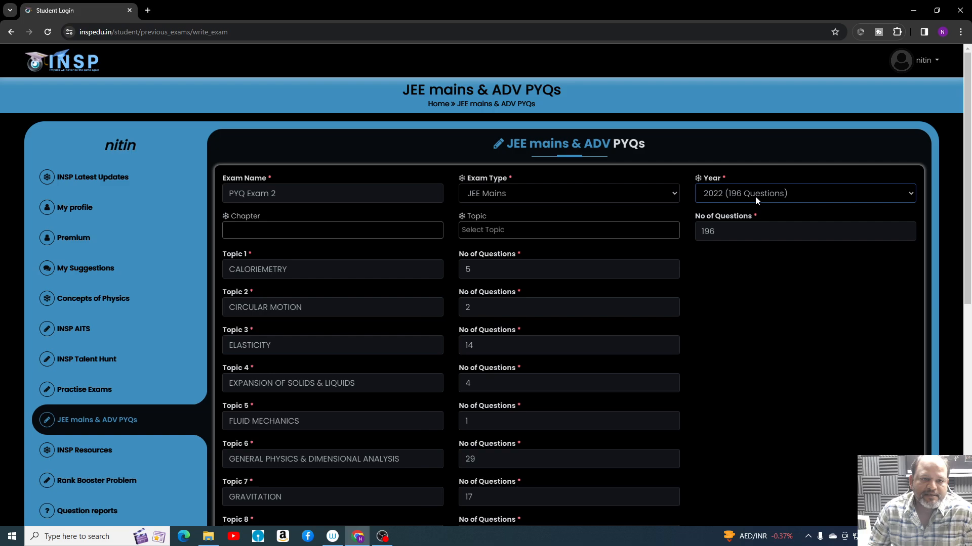
{"action": "scroll", "scroll_direction": "down", "scroll_amount": 3}
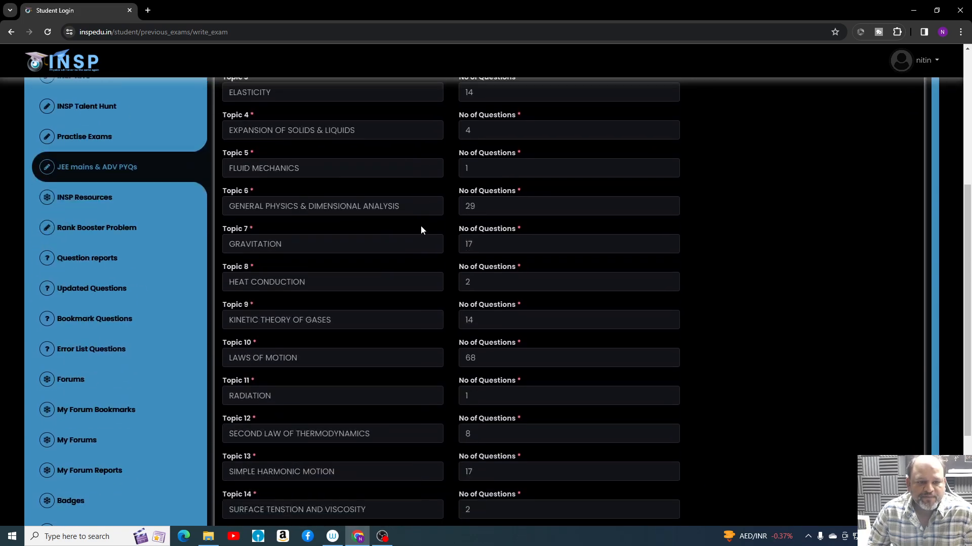
{"action": "scroll", "scroll_direction": "down", "scroll_amount": 3}
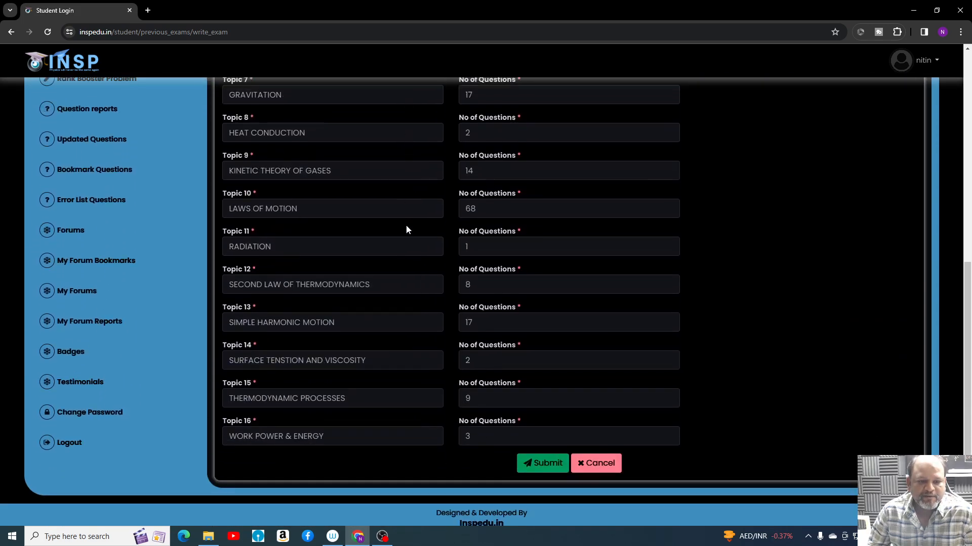
{"action": "scroll", "scroll_direction": "up", "scroll_amount": 3}
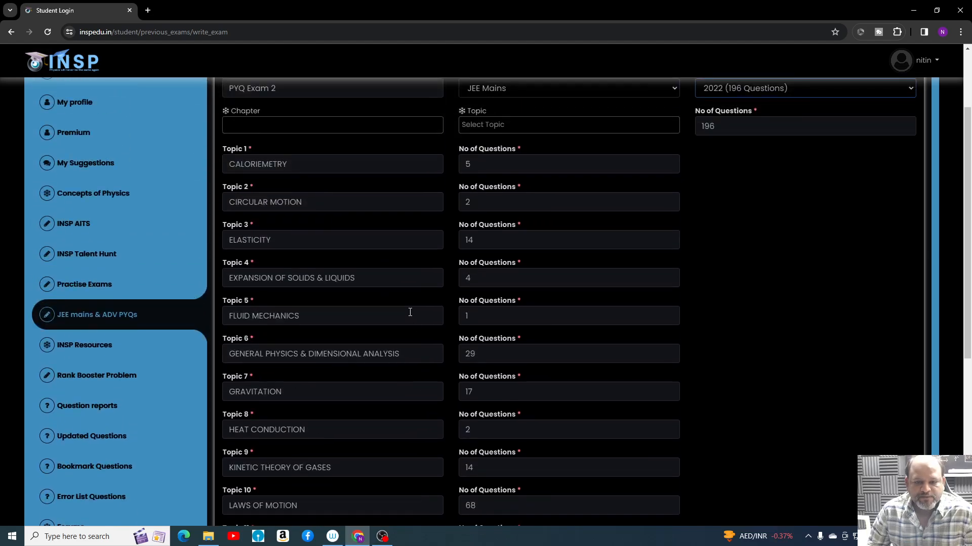
{"action": "scroll", "scroll_direction": "down", "scroll_amount": 3}
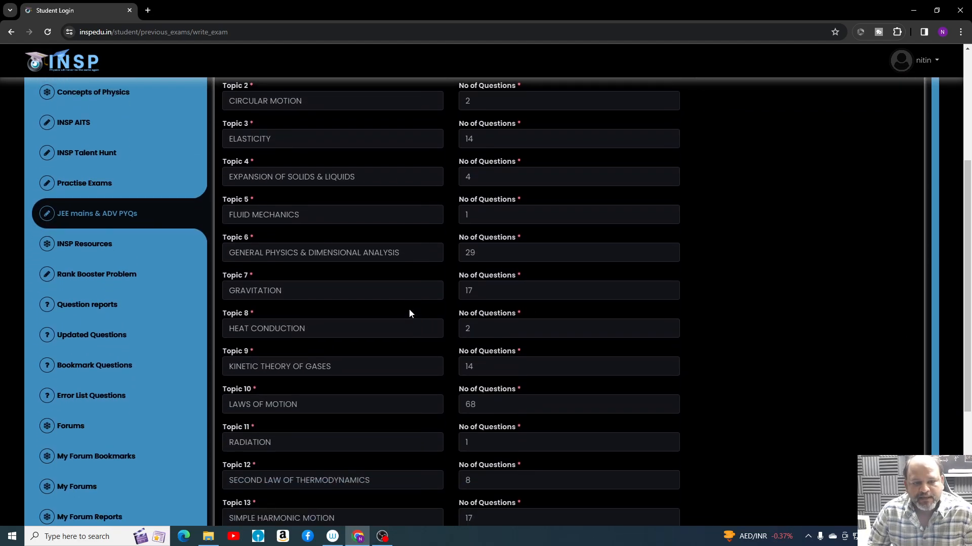
{"action": "scroll", "scroll_direction": "up", "scroll_amount": 3}
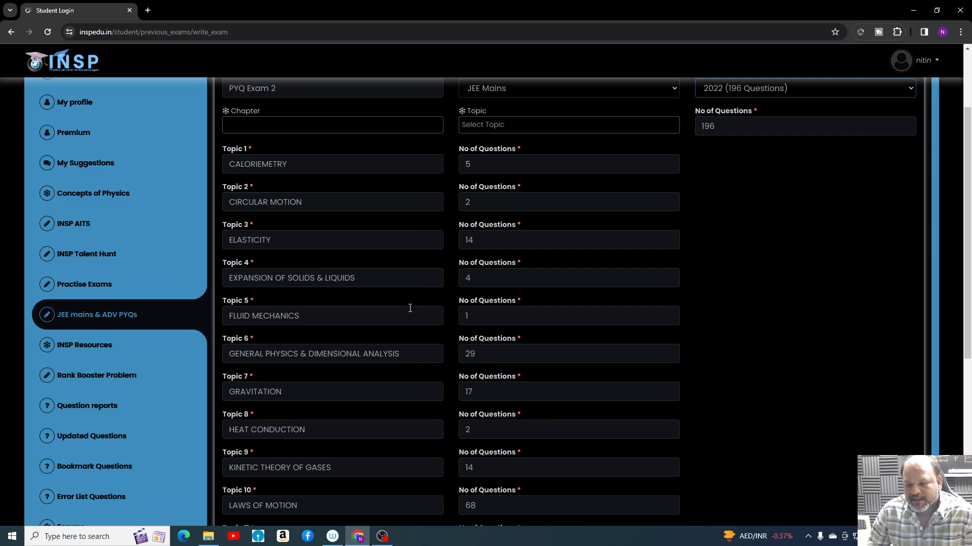
{"action": "scroll", "scroll_direction": "up", "scroll_amount": 3}
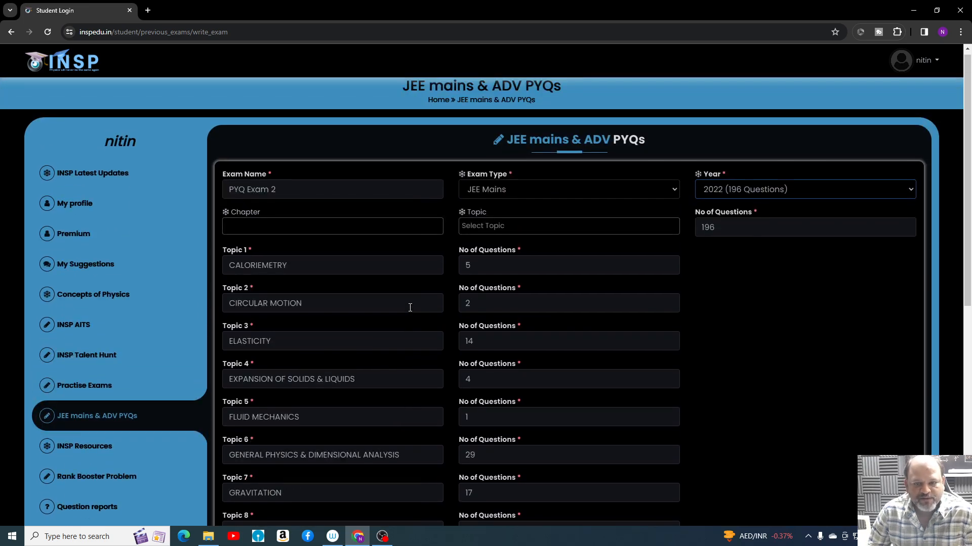
{"action": "scroll", "scroll_direction": "down", "scroll_amount": 3}
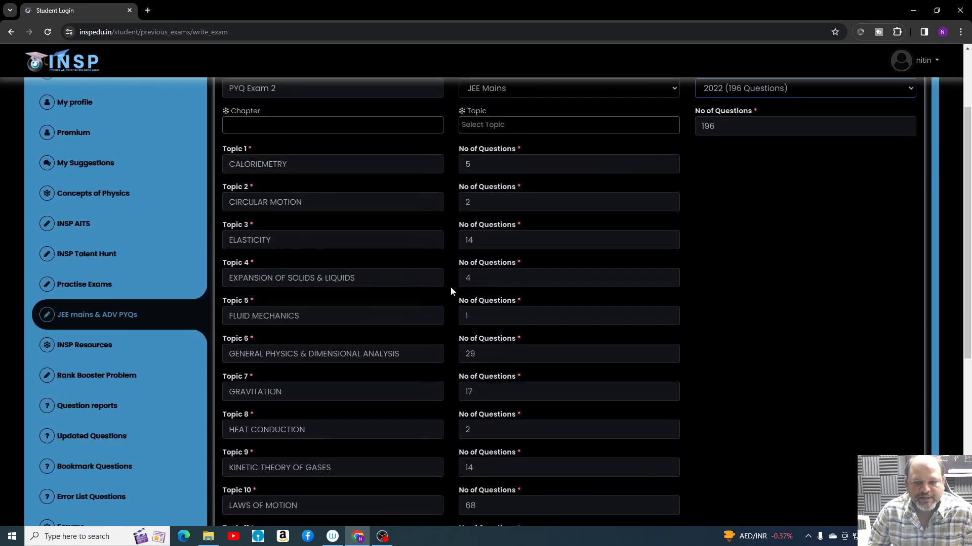
{"action": "scroll", "scroll_direction": "down", "scroll_amount": 3}
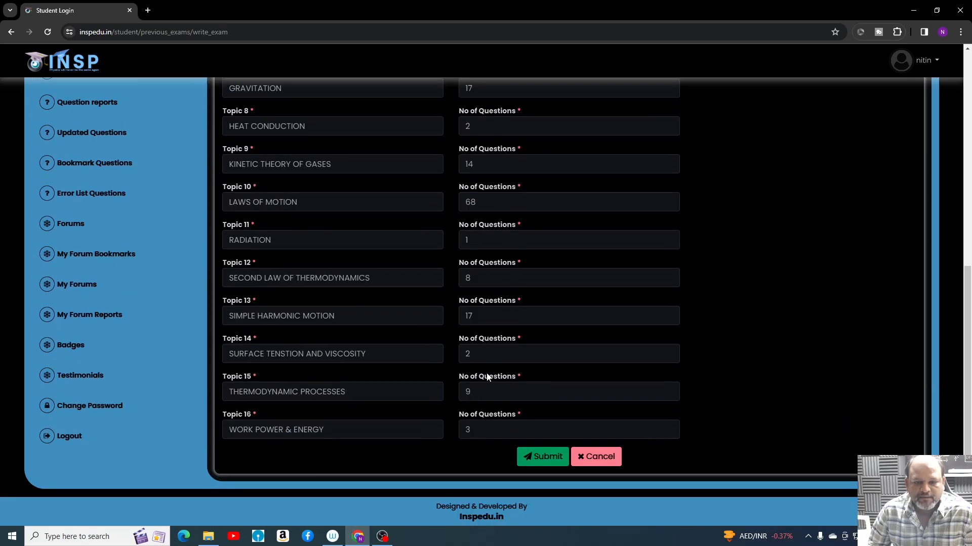
{"action": "scroll", "scroll_direction": "up", "scroll_amount": 3}
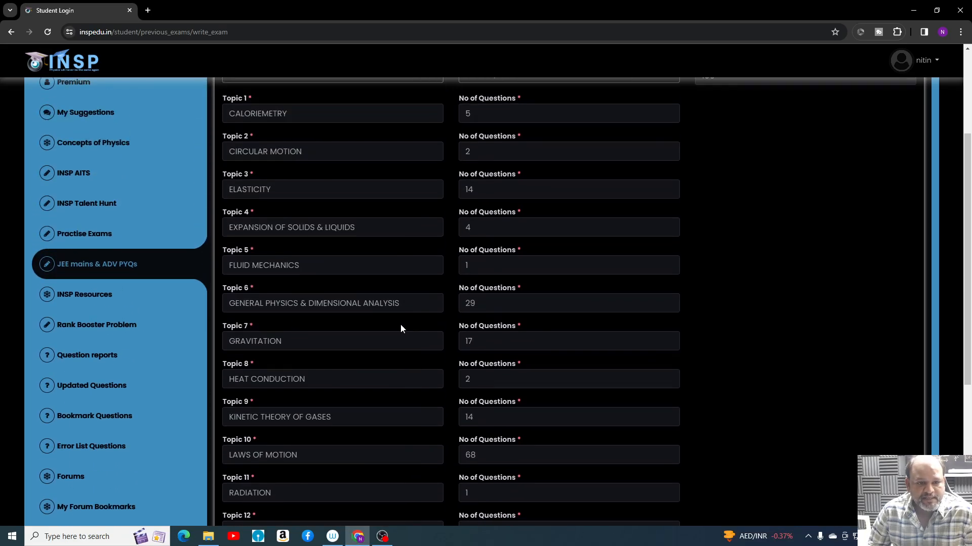
{"action": "scroll", "scroll_direction": "up", "scroll_amount": 3}
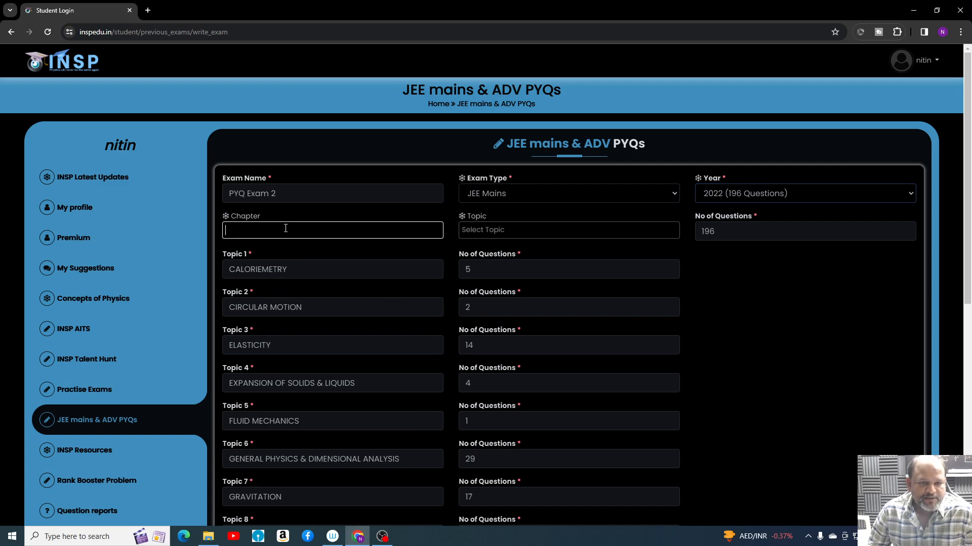
- Select HEAT & THERMODYNAMICS and MECHANICS as chapters, then look over the topics
{"action": "left_click", "coordinate": [333, 229]}
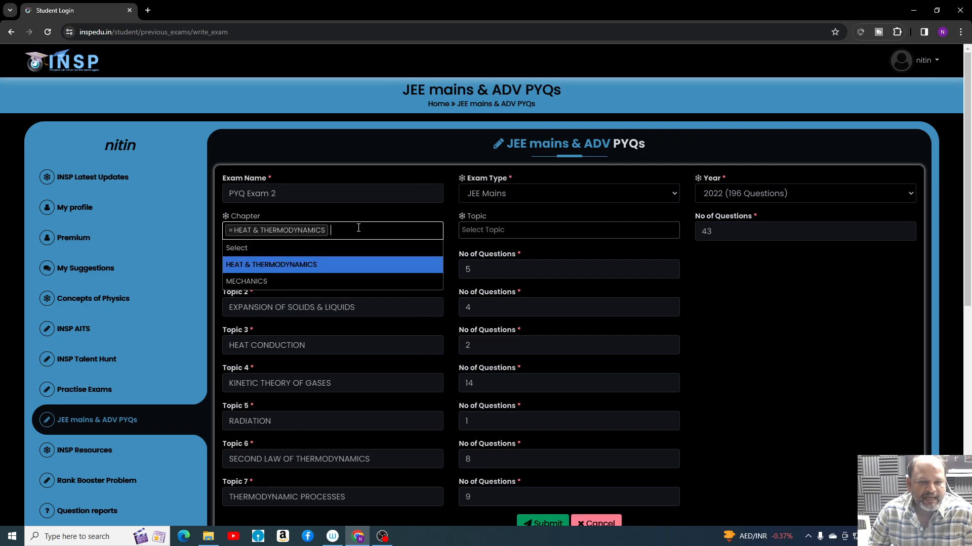
{"action": "left_click", "coordinate": [246, 281]}
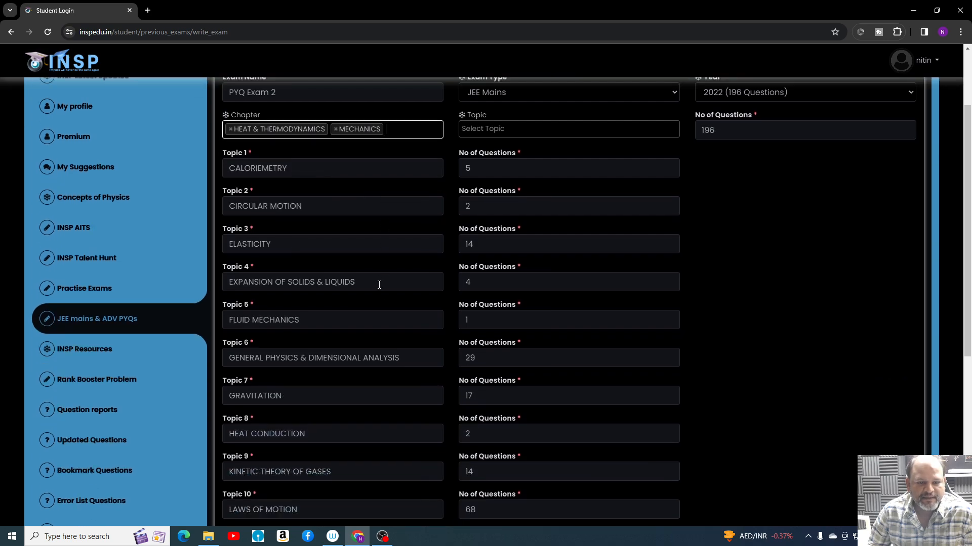
{"action": "scroll", "scroll_direction": "down", "scroll_amount": 3}
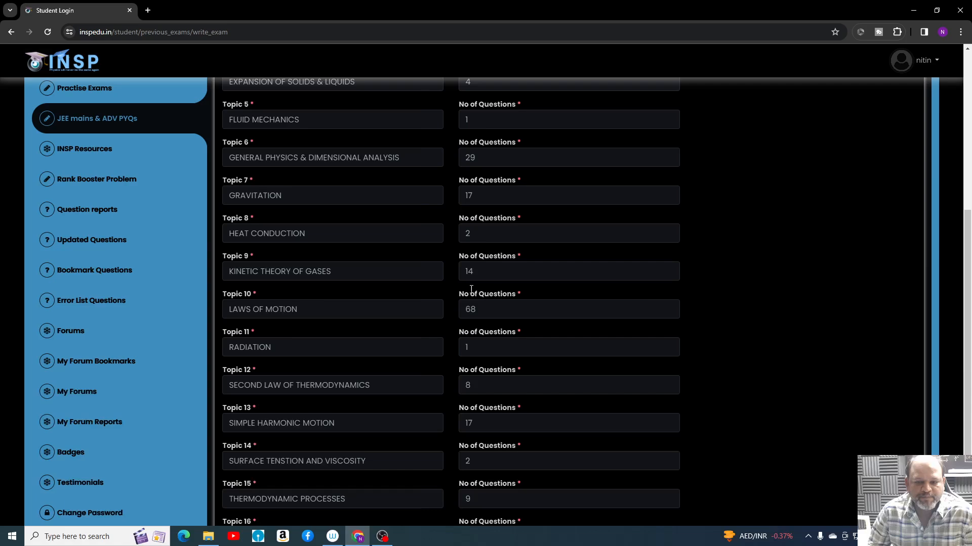
{"action": "scroll", "scroll_direction": "down", "scroll_amount": 3}
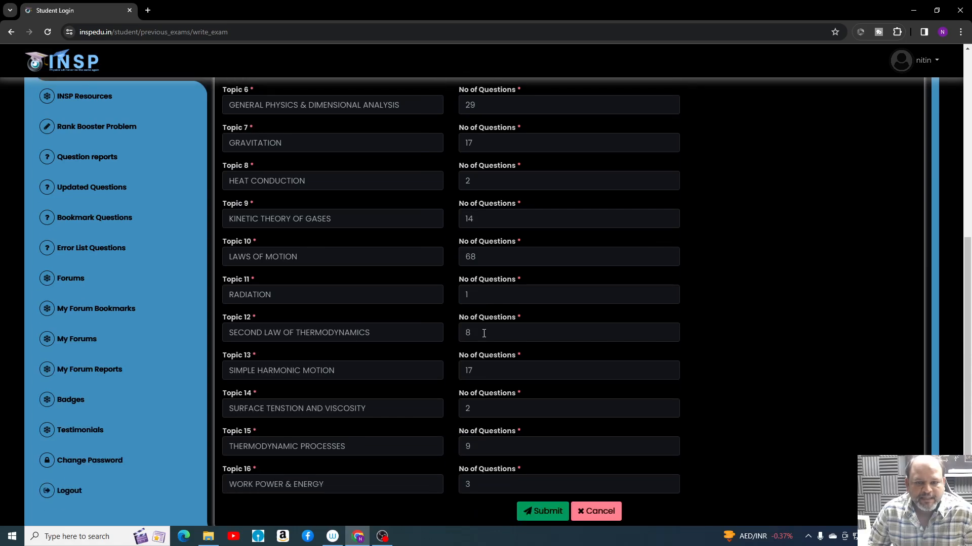
{"action": "scroll", "scroll_direction": "up", "scroll_amount": 3}
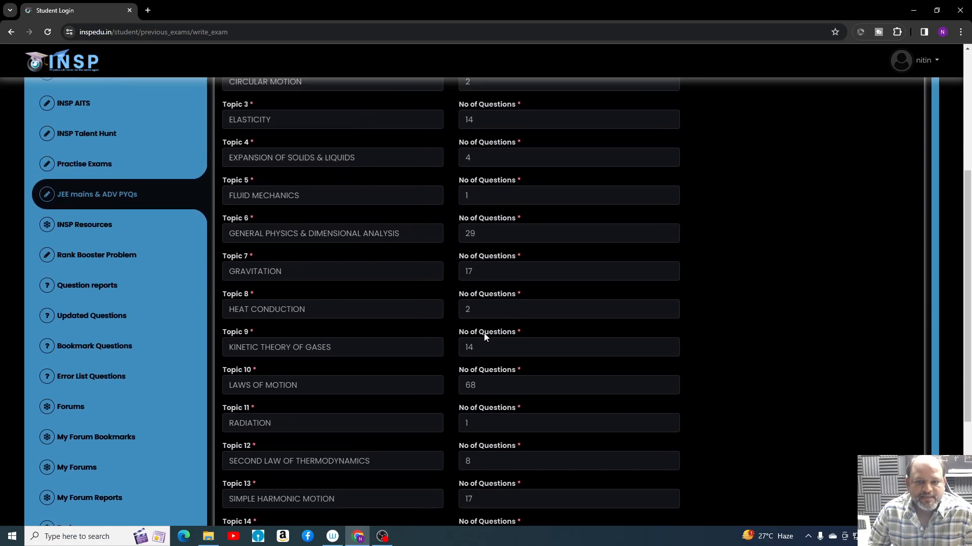
{"action": "scroll", "scroll_direction": "up", "scroll_amount": 3}
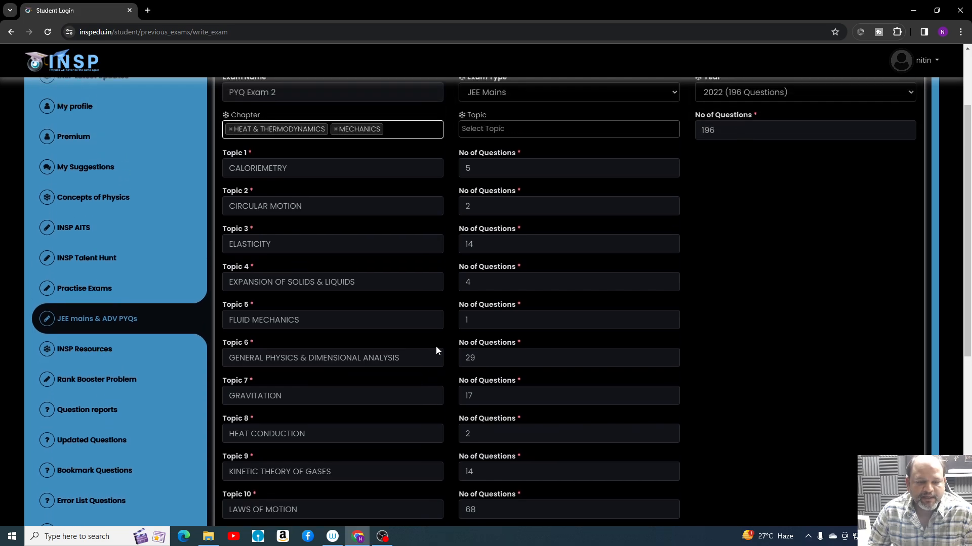
{"action": "scroll", "scroll_direction": "up", "scroll_amount": 3}
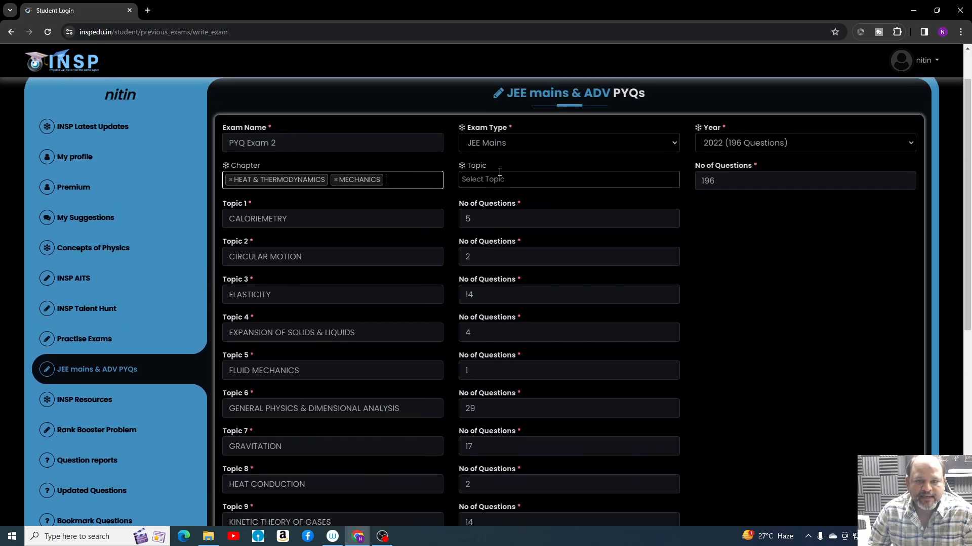
- Pick Gravitation and Kinetic Theory of Gases as topics (31 questions) and submit
{"action": "left_click", "coordinate": [567, 179]}
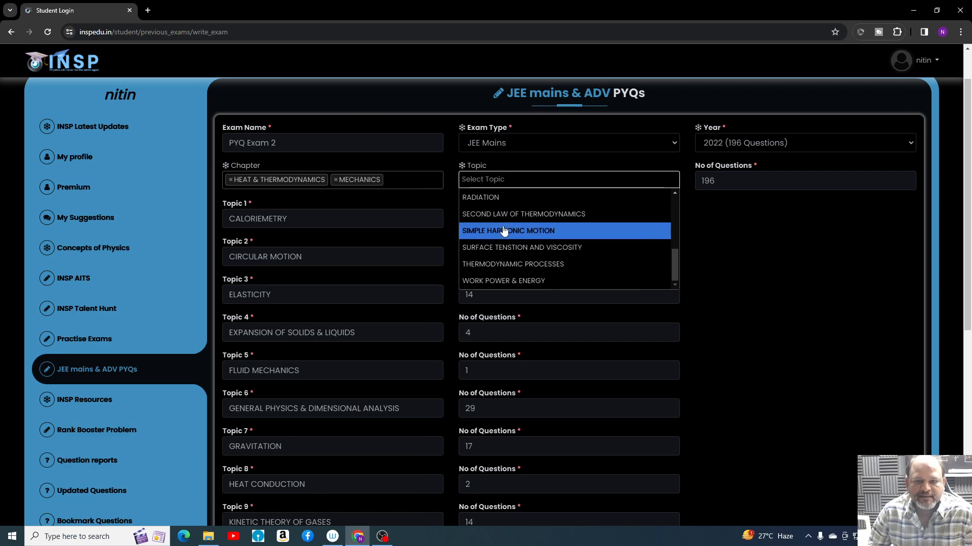
{"action": "scroll", "scroll_direction": "up", "scroll_amount": 3}
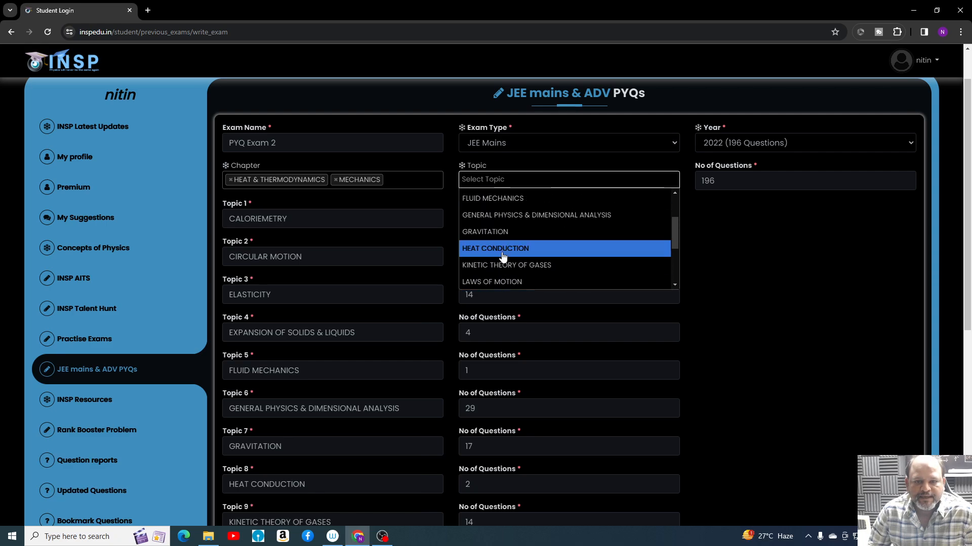
{"action": "left_click", "coordinate": [485, 232]}
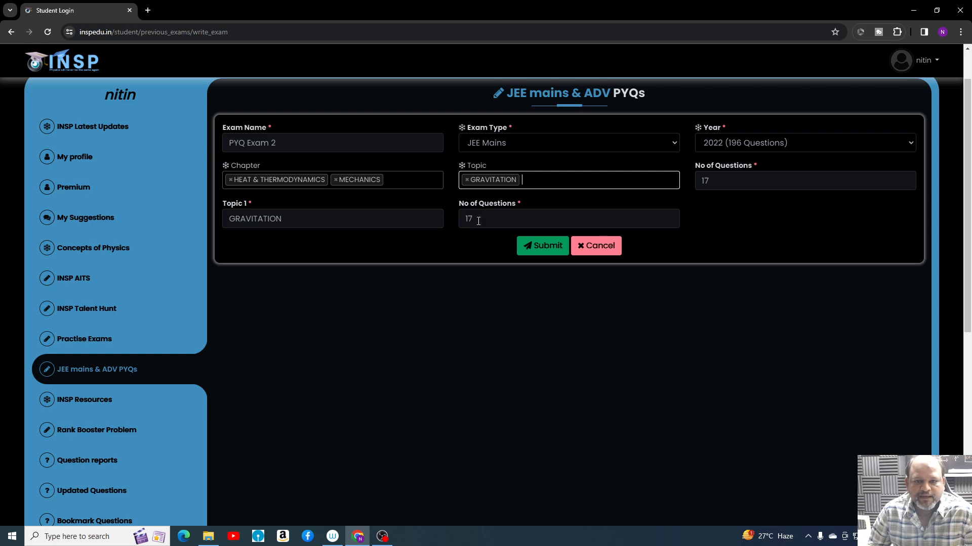
{"action": "mouse_move", "coordinate": [510, 227]}
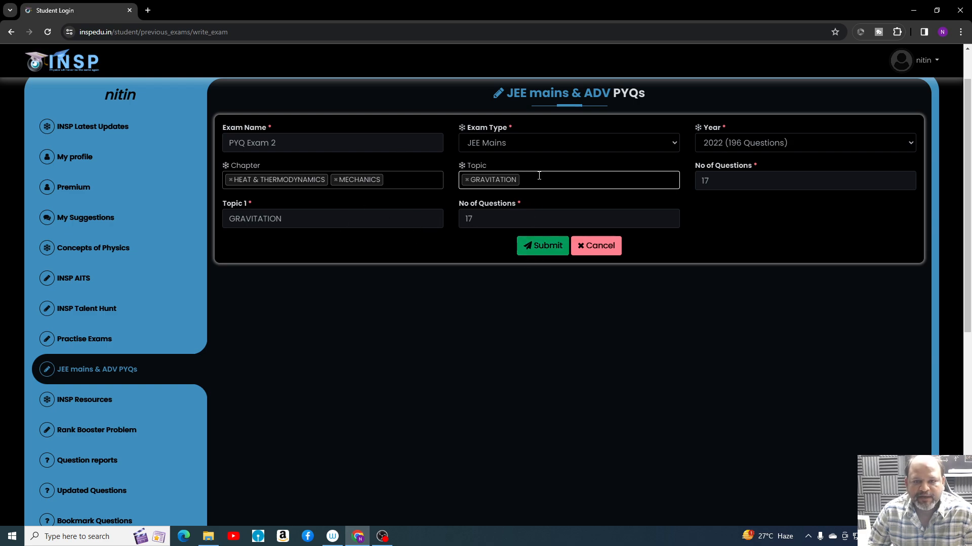
{"action": "left_click", "coordinate": [588, 179]}
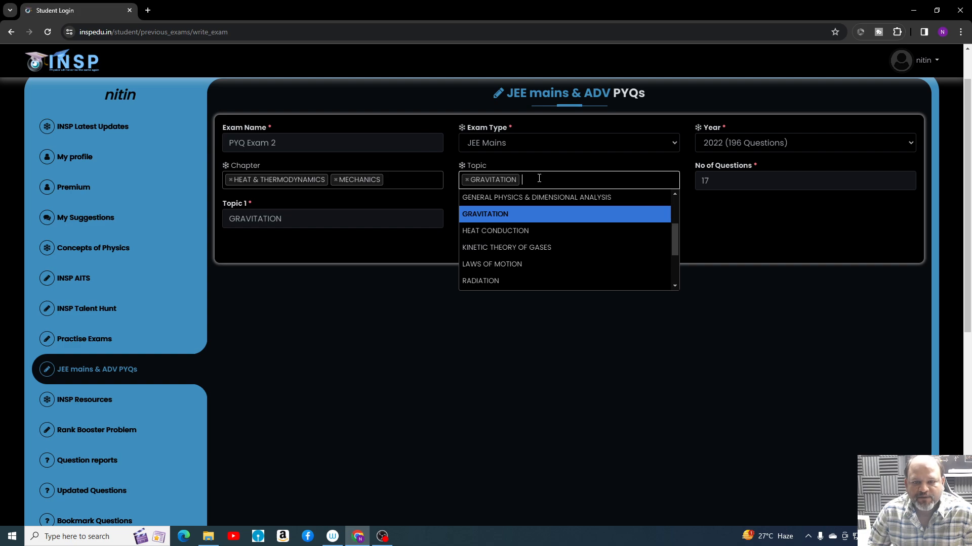
{"action": "left_click", "coordinate": [506, 248]}
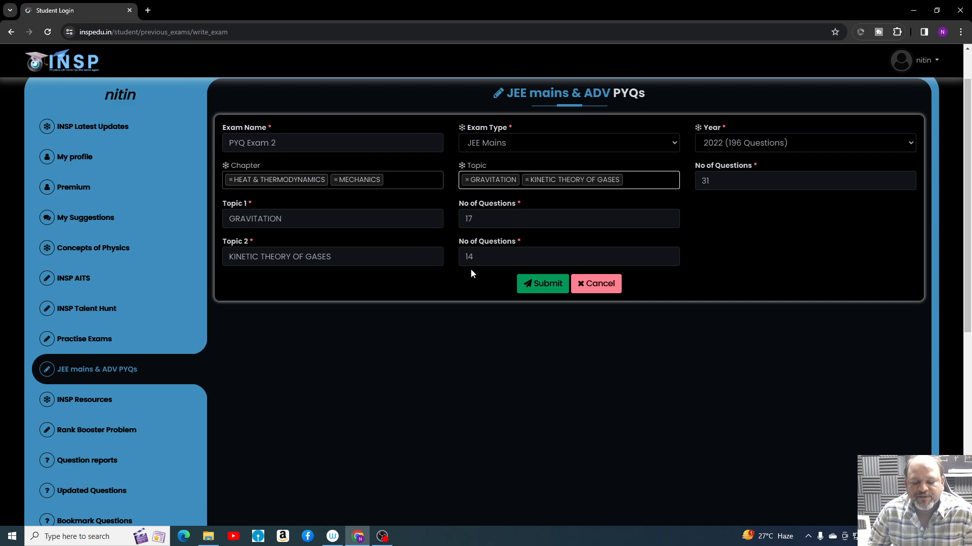
{"action": "mouse_move", "coordinate": [798, 233]}
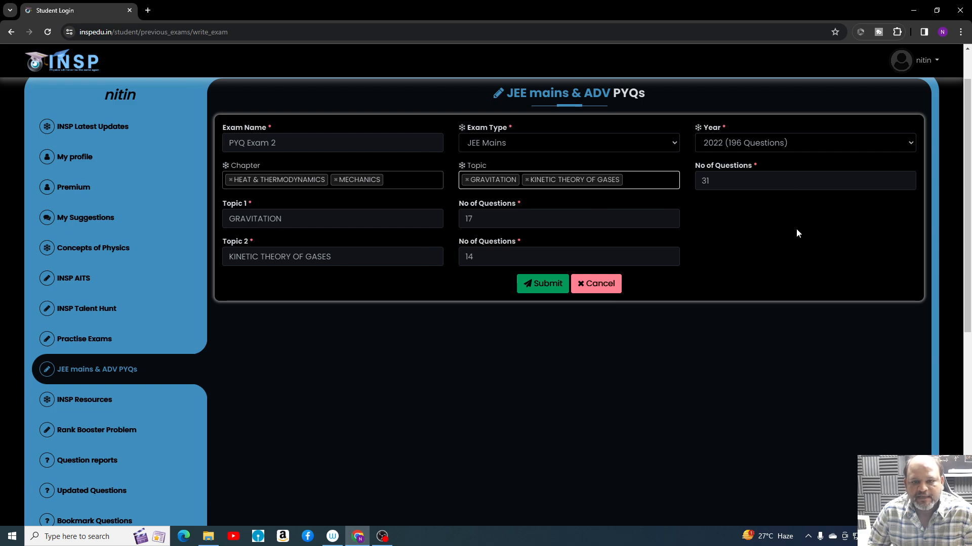
{"action": "left_click", "coordinate": [542, 283]}
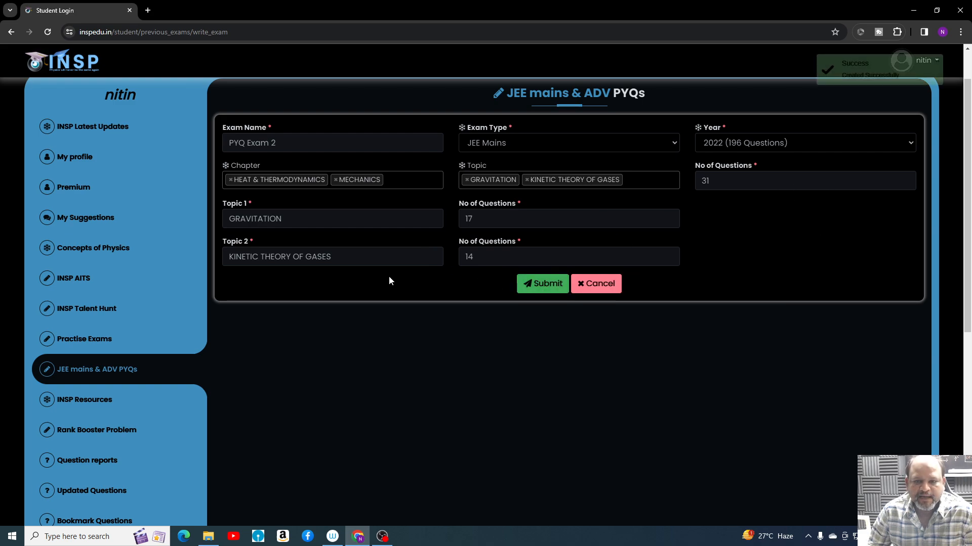
- Answer questions 1, 2, 11 and 16, choosing option D for question 16
{"action": "left_click", "coordinate": [541, 284]}
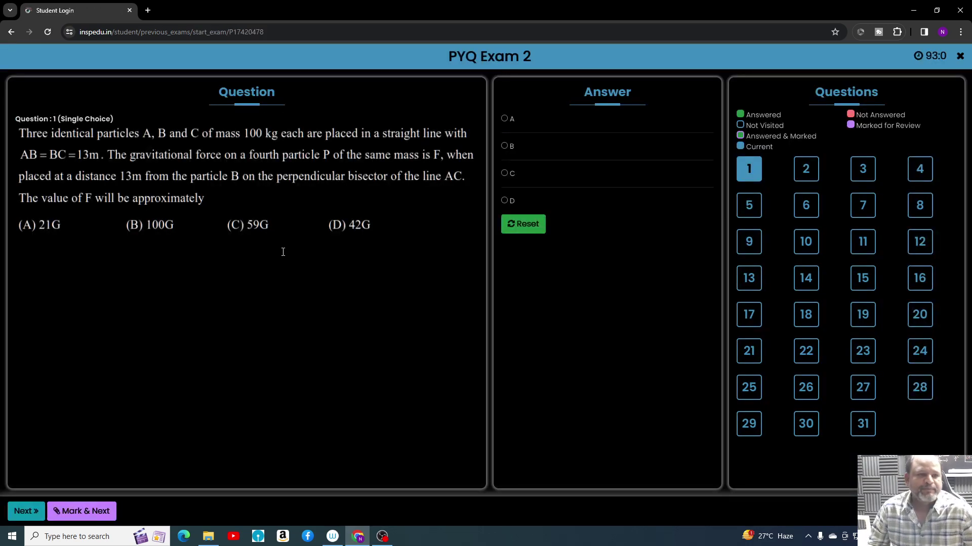
{"action": "mouse_move", "coordinate": [205, 278]}
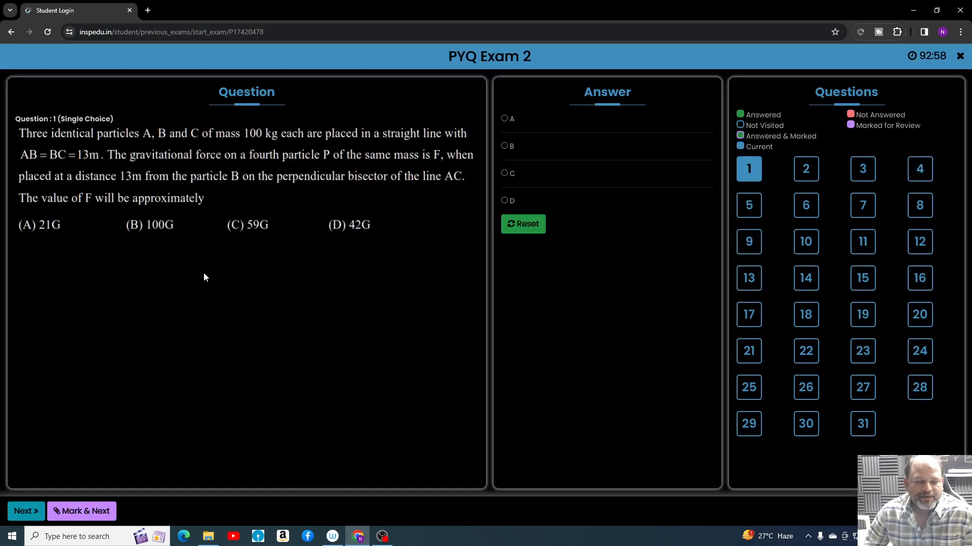
{"action": "left_click", "coordinate": [504, 146]}
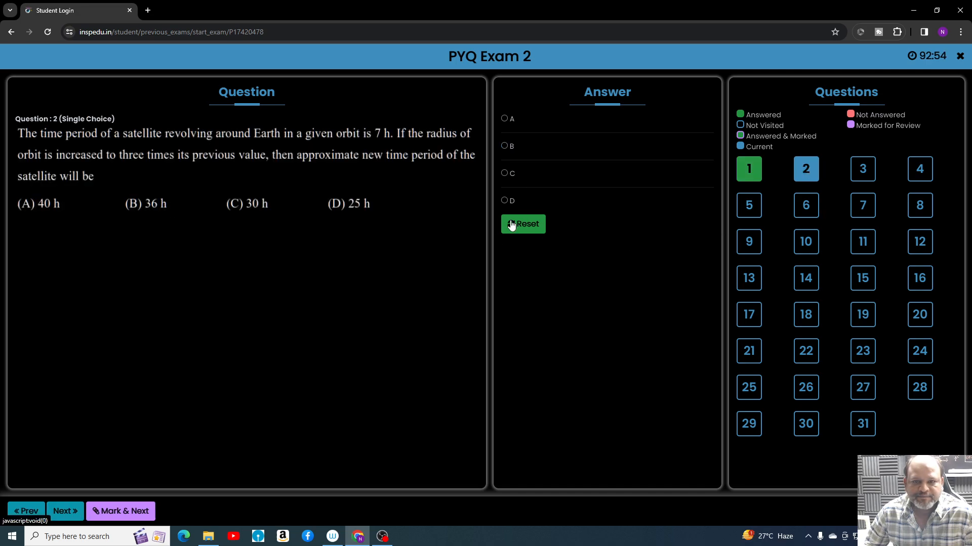
{"action": "left_click", "coordinate": [861, 242]}
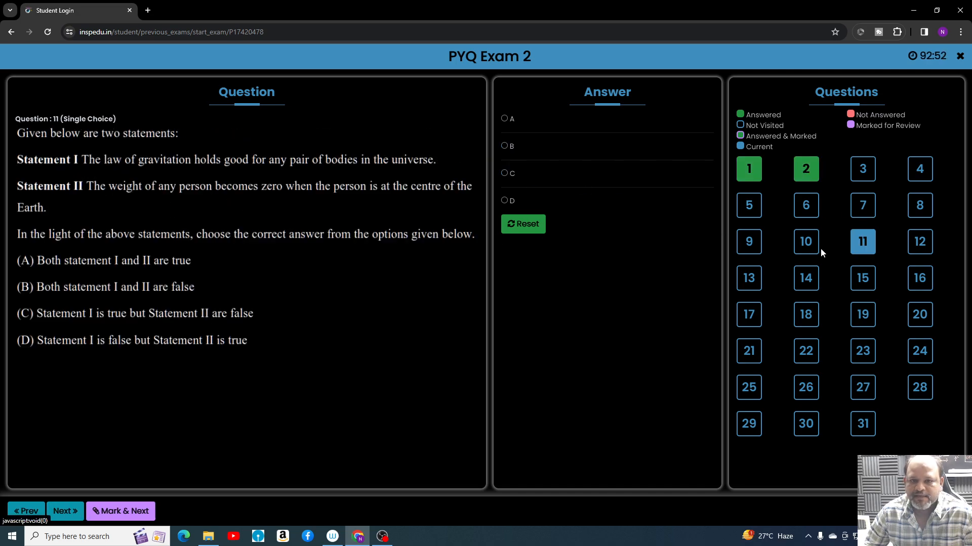
{"action": "left_click", "coordinate": [919, 278]}
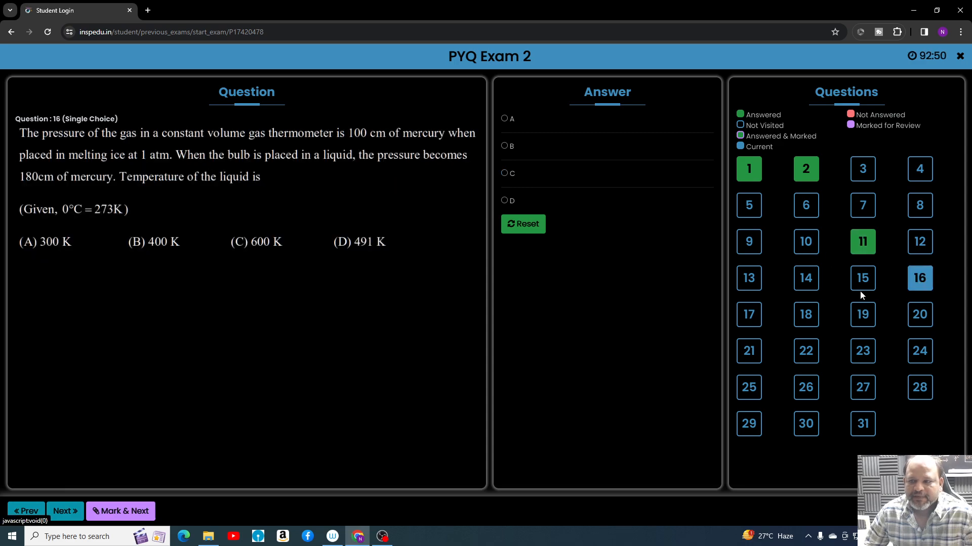
{"action": "left_click", "coordinate": [505, 201]}
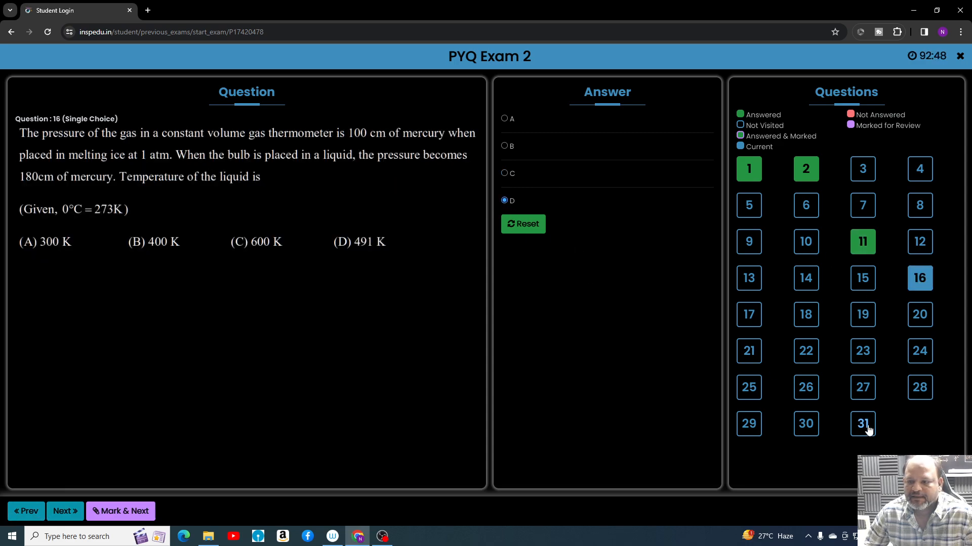
- Enter 10 as the numeric answer for question 31 and submit the exam
{"action": "left_click", "coordinate": [861, 424]}
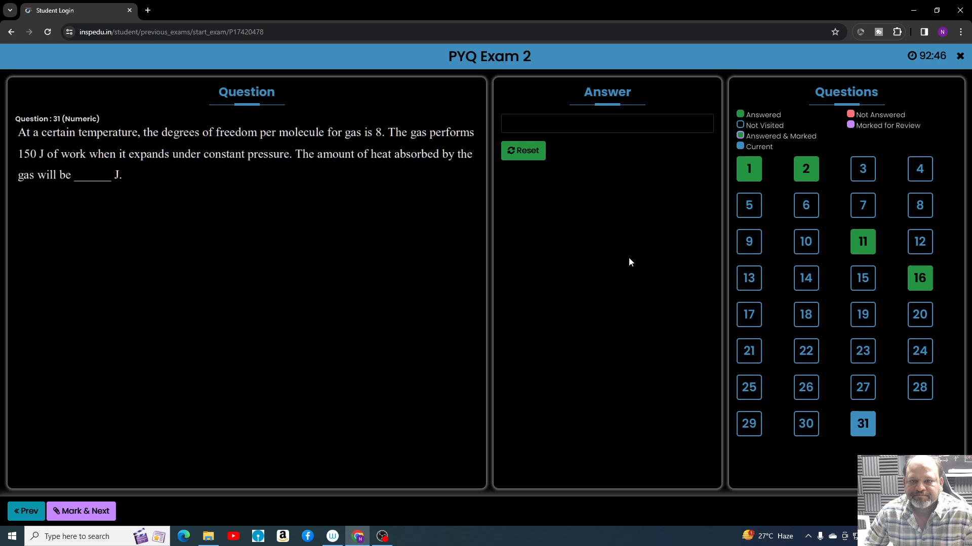
{"action": "left_click", "coordinate": [606, 123]}
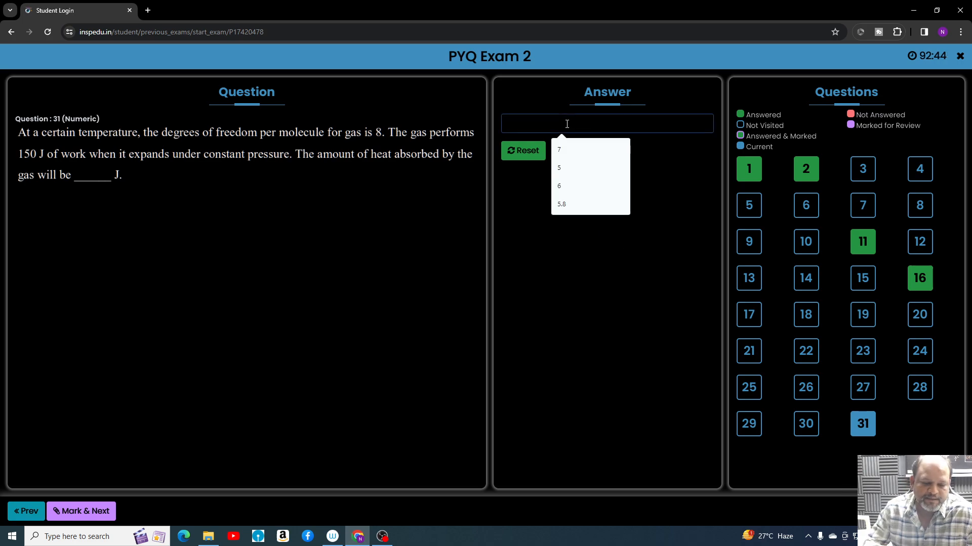
{"action": "type", "text": "10"}
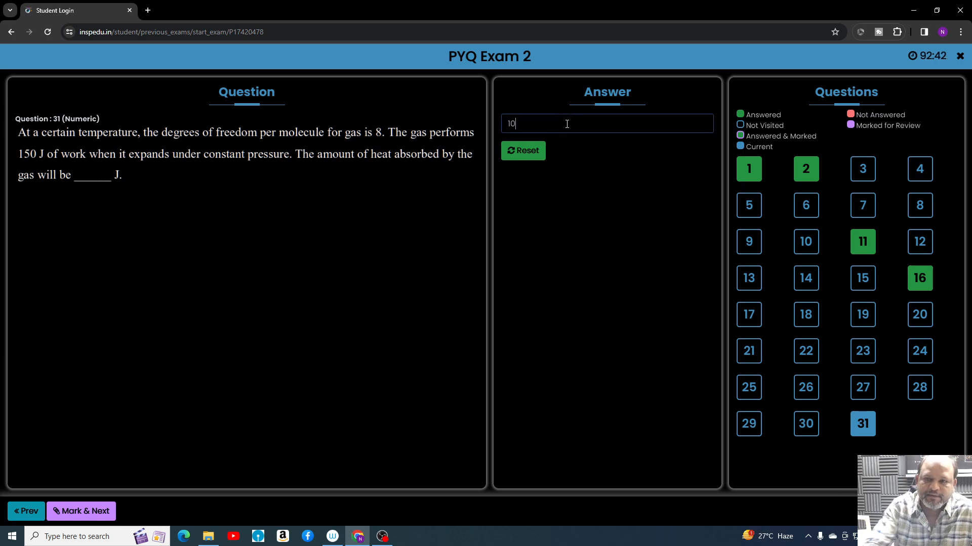
{"action": "mouse_move", "coordinate": [639, 336]}
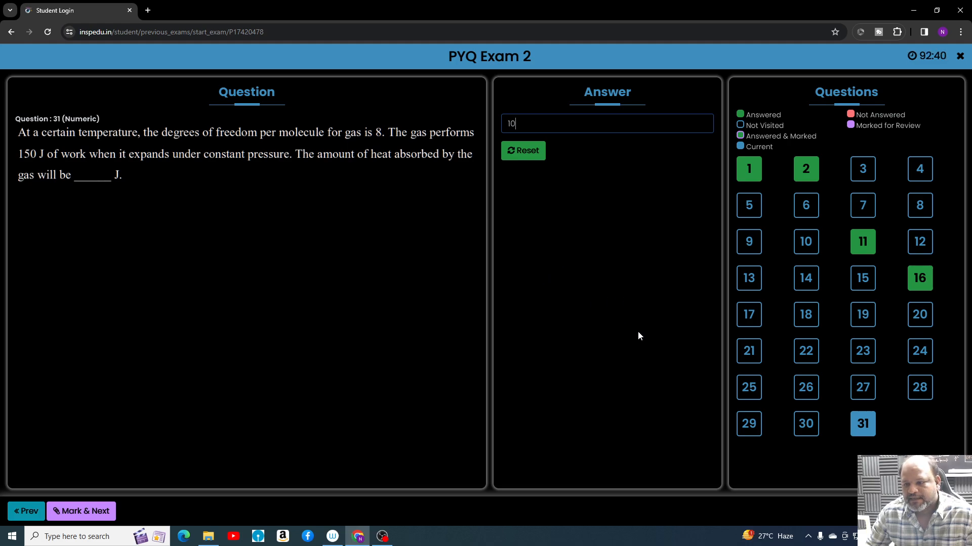
{"action": "left_click", "coordinate": [962, 56]}
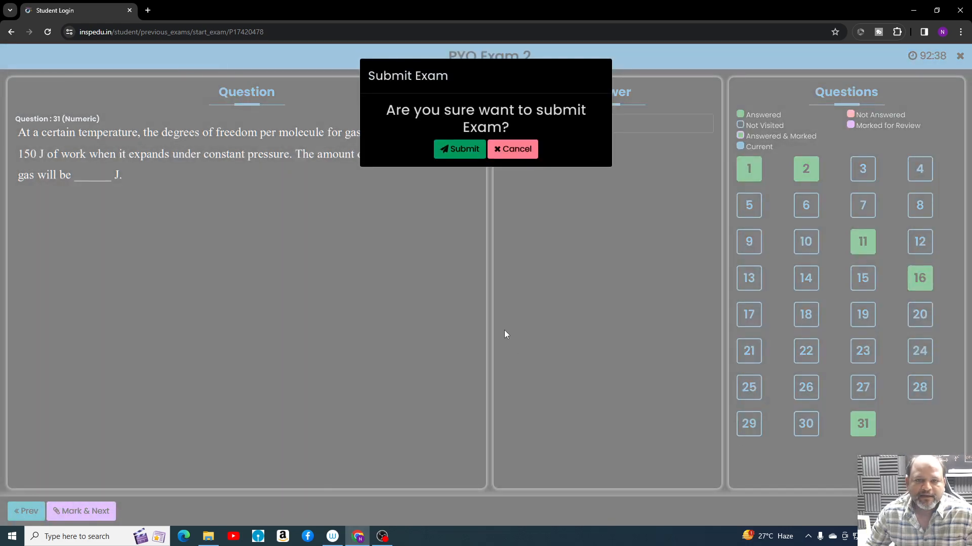
- Confirm submission to see 5 attempted, 2 correct and 3 wrong
{"action": "left_click", "coordinate": [458, 149]}
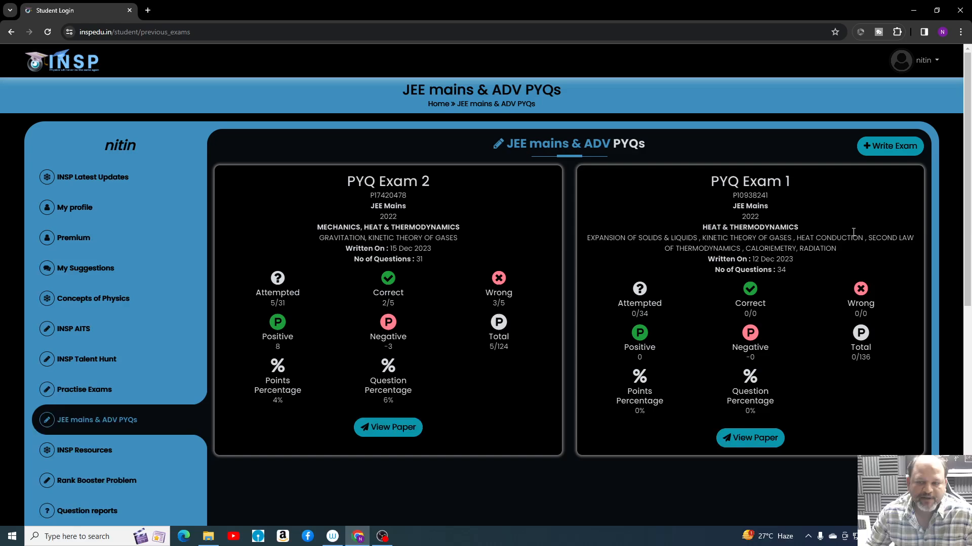
{"action": "mouse_move", "coordinate": [228, 334]}
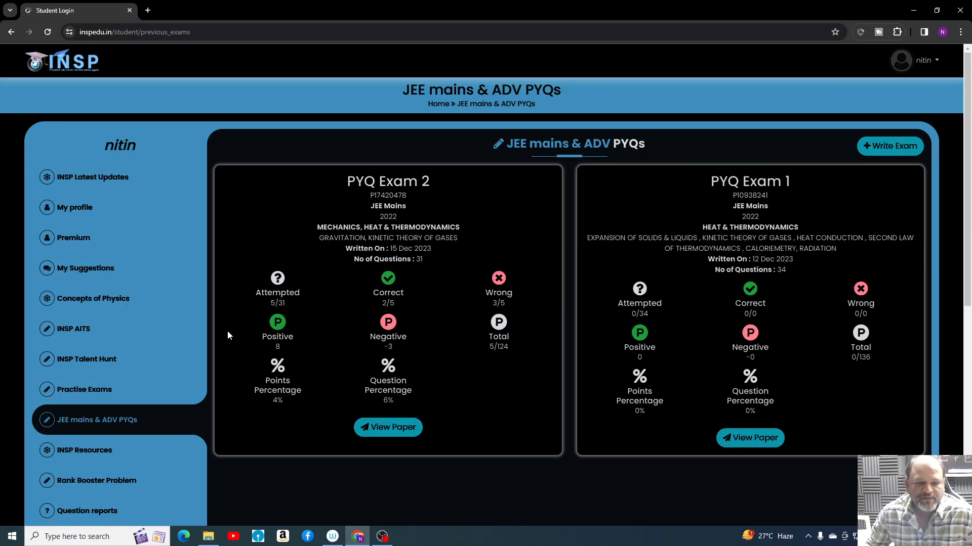
{"action": "mouse_move", "coordinate": [435, 261]}
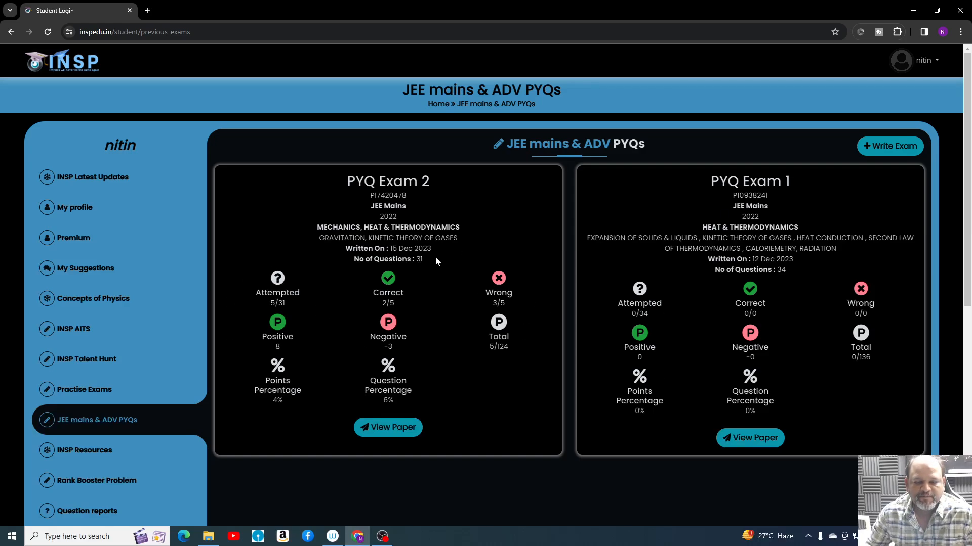
{"action": "mouse_move", "coordinate": [577, 473]}
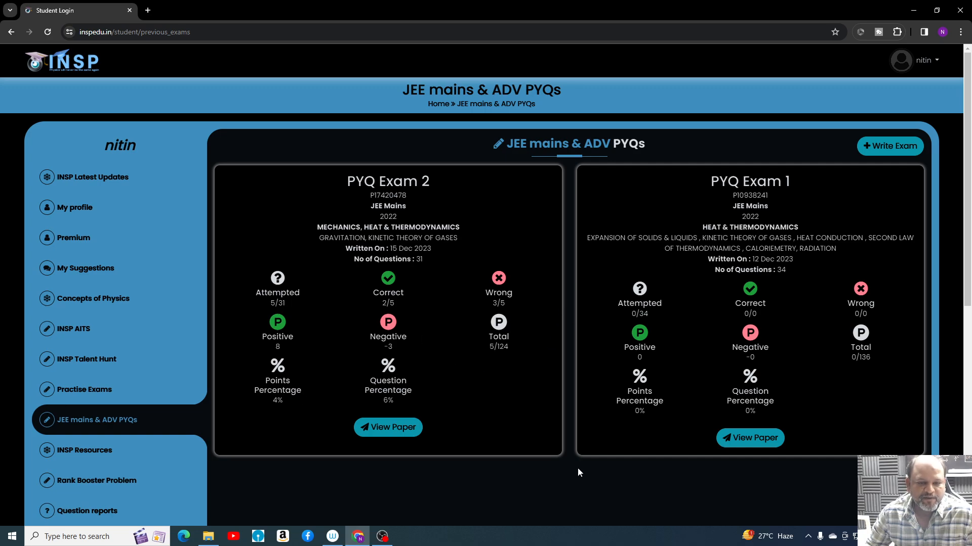
{"action": "mouse_move", "coordinate": [387, 427]}
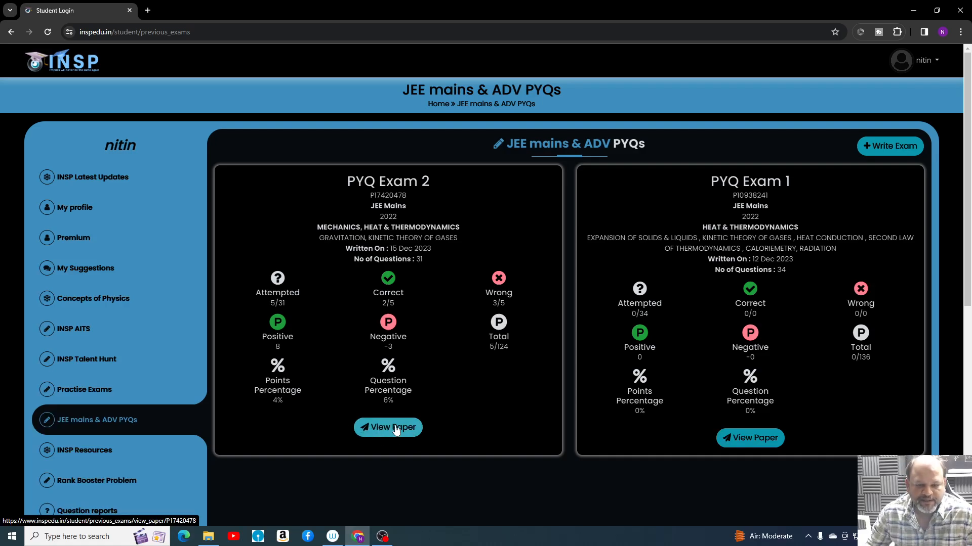
- Open the PYQ Exam 2 solutions and step through questions 4 to 10
{"action": "left_click", "coordinate": [388, 427]}
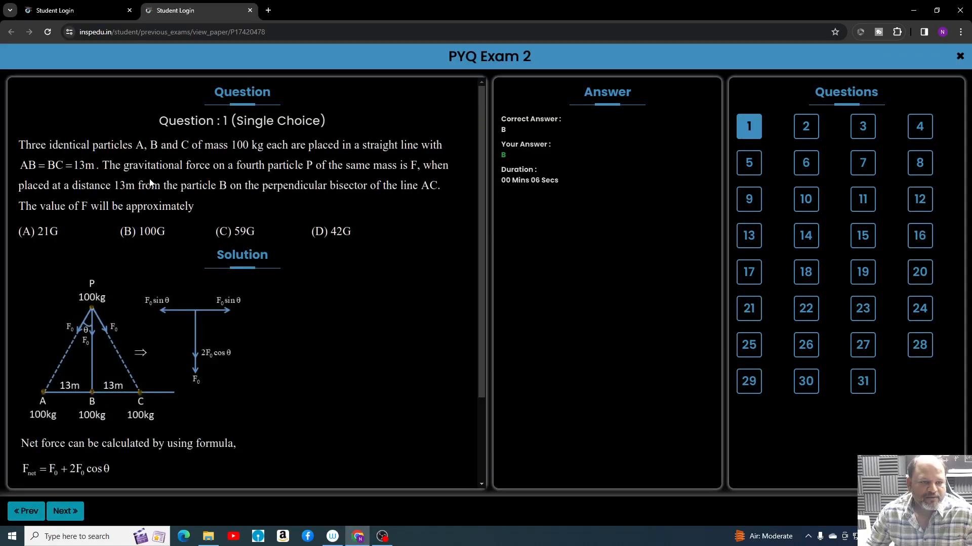
{"action": "scroll", "scroll_direction": "down", "scroll_amount": 3}
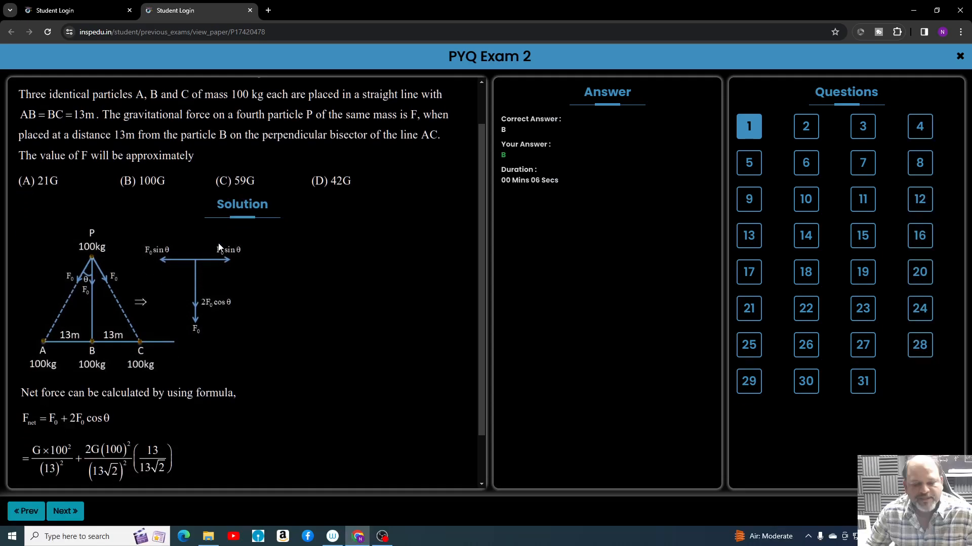
{"action": "scroll", "scroll_direction": "up", "scroll_amount": 3}
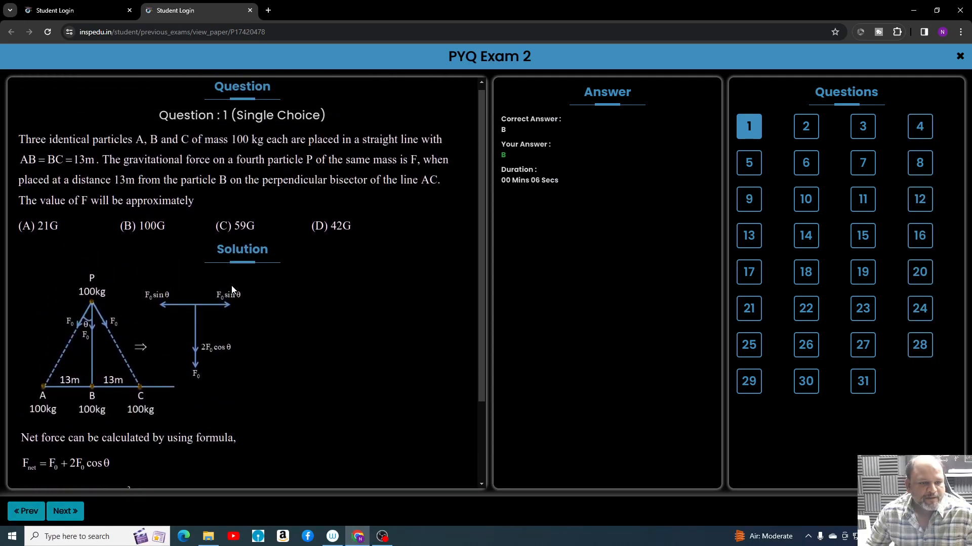
{"action": "scroll", "scroll_direction": "down", "scroll_amount": 3}
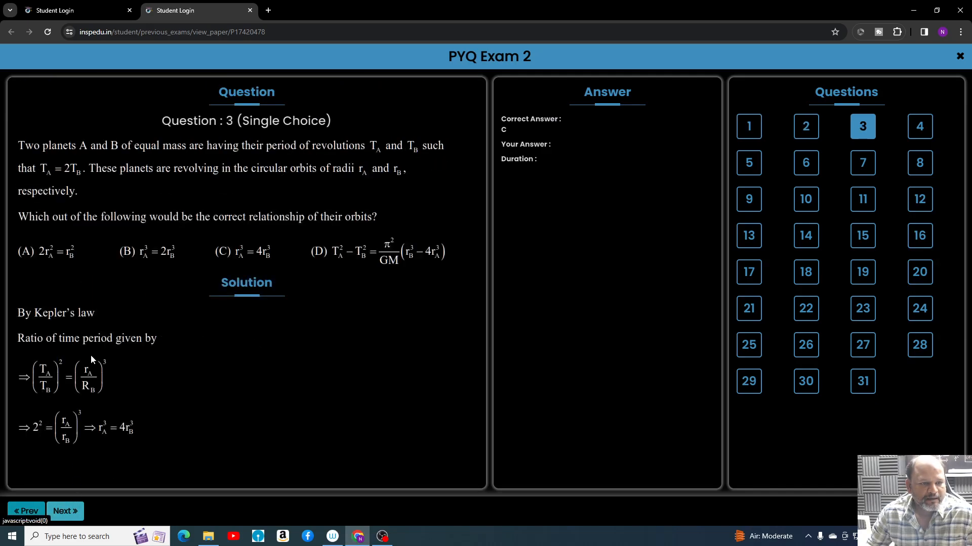
{"action": "left_click", "coordinate": [64, 511]}
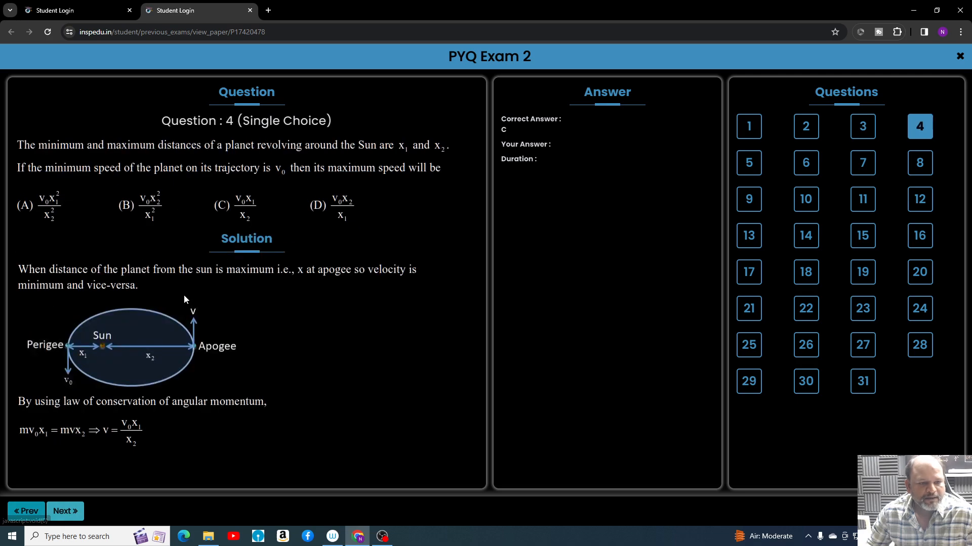
{"action": "left_click", "coordinate": [64, 511]}
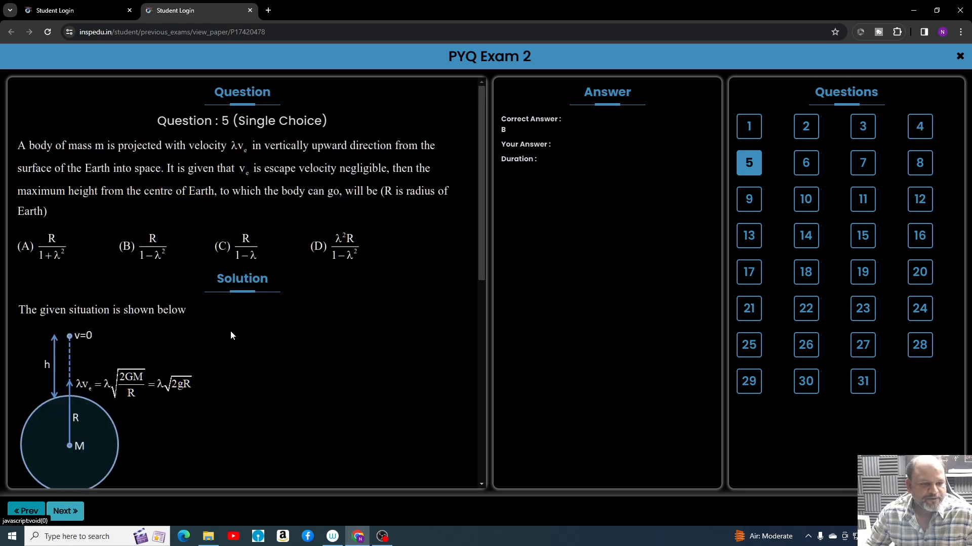
{"action": "scroll", "scroll_direction": "down", "scroll_amount": 3}
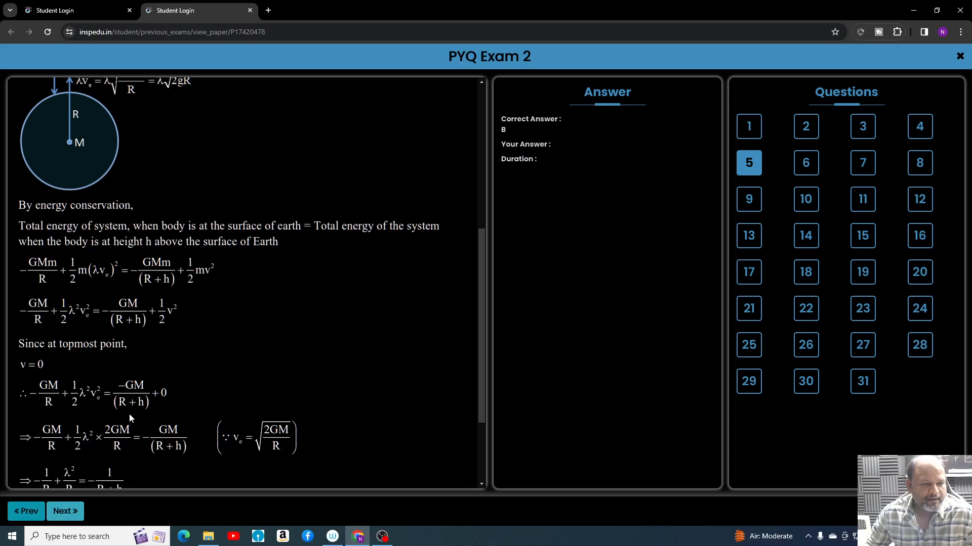
{"action": "left_click", "coordinate": [806, 163]}
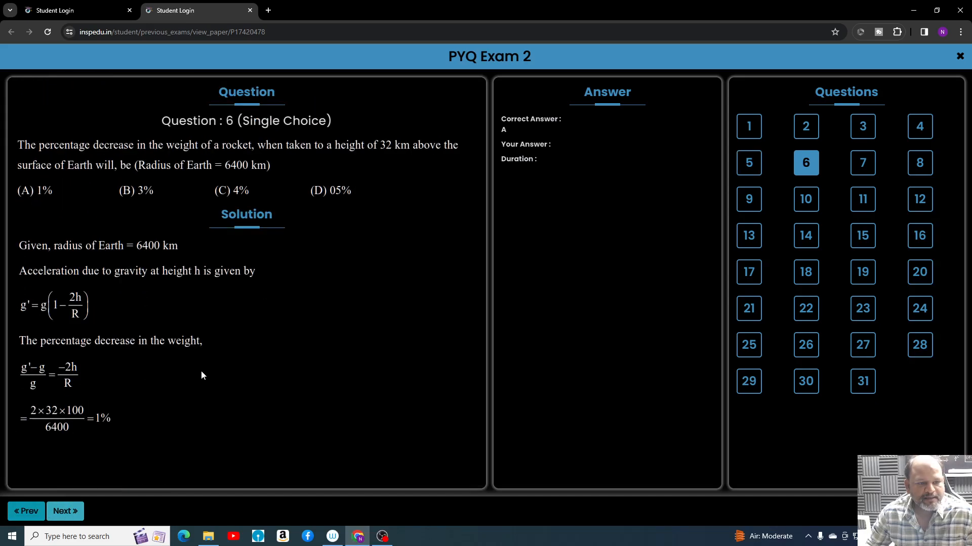
{"action": "left_click", "coordinate": [64, 511]}
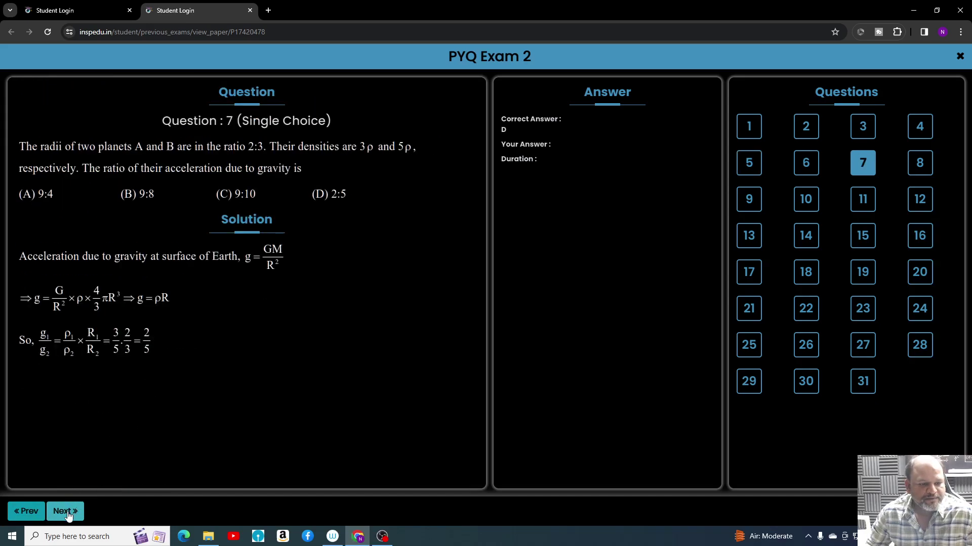
{"action": "left_click", "coordinate": [65, 511]}
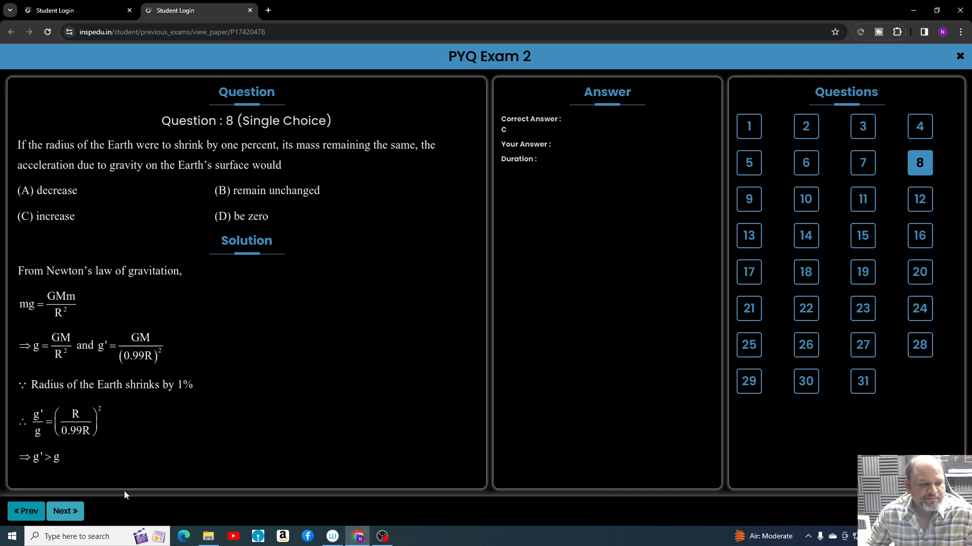
{"action": "left_click", "coordinate": [64, 511]}
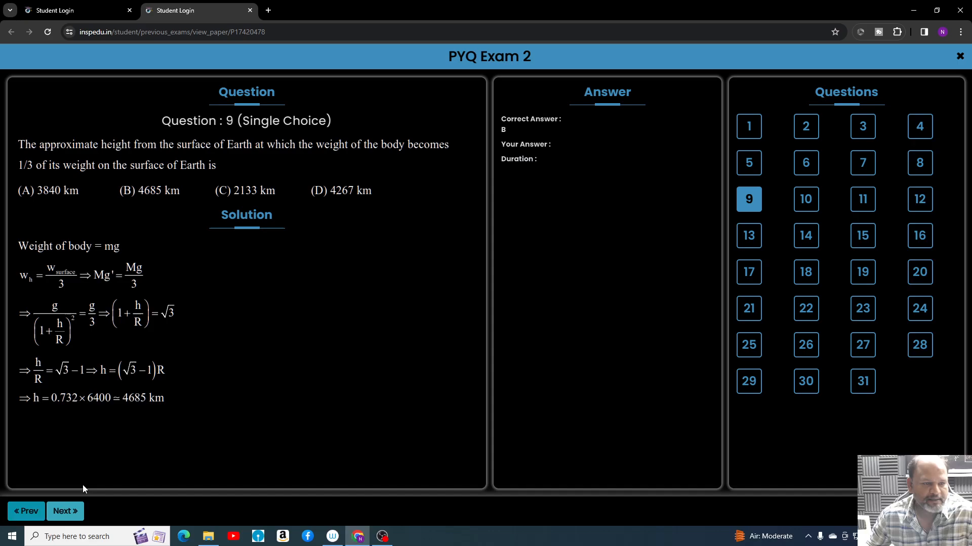
{"action": "left_click", "coordinate": [64, 511]}
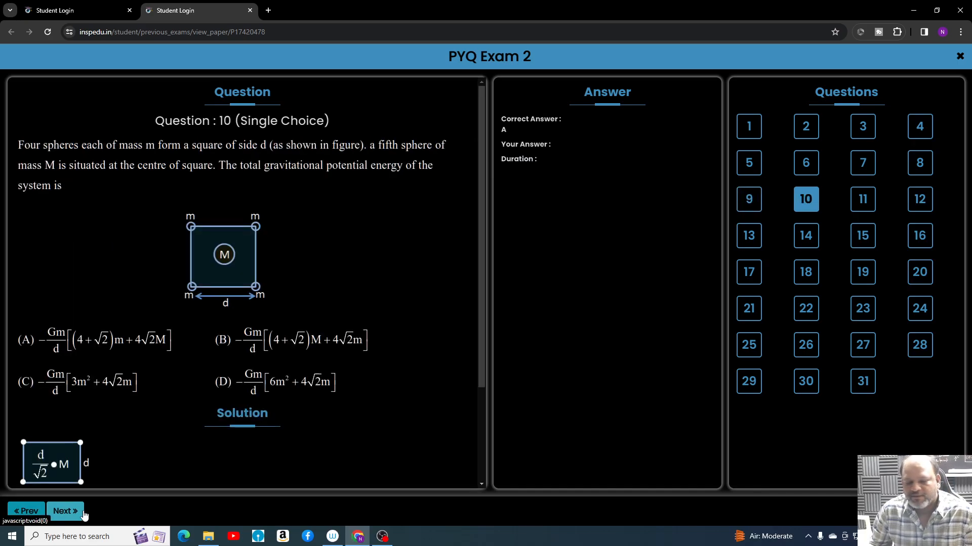
{"action": "mouse_move", "coordinate": [138, 403]}
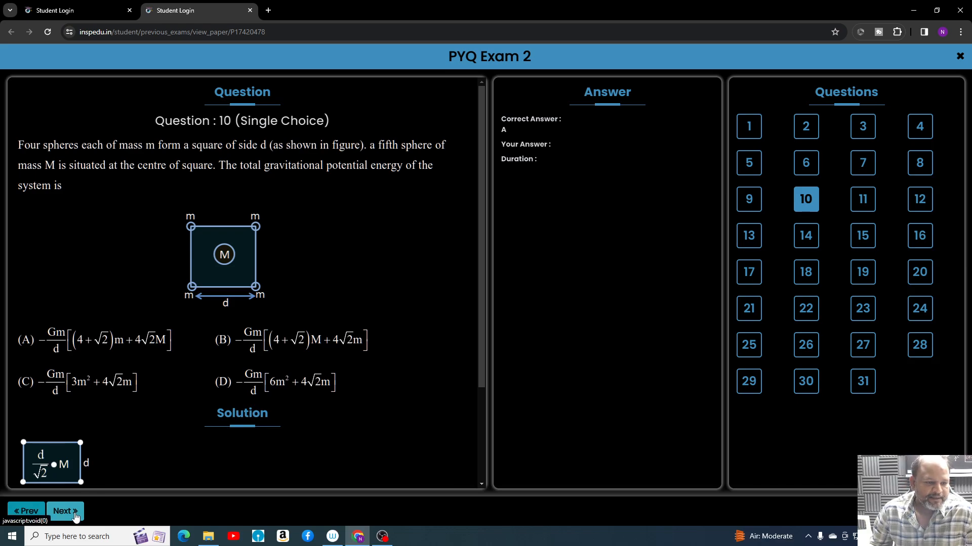
- View question 11's solution, then question 31's answer of 750 versus 10
{"action": "scroll", "scroll_direction": "down", "scroll_amount": 3}
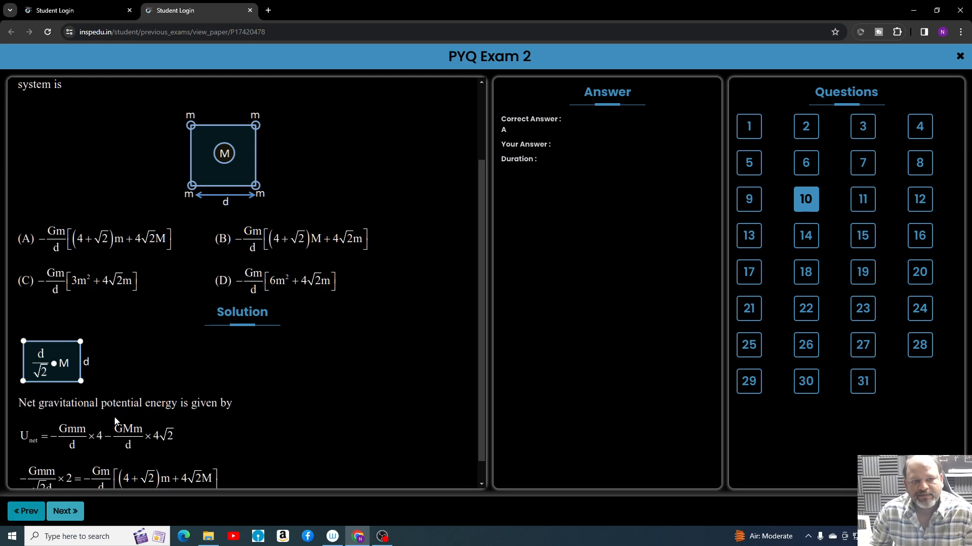
{"action": "left_click", "coordinate": [862, 199]}
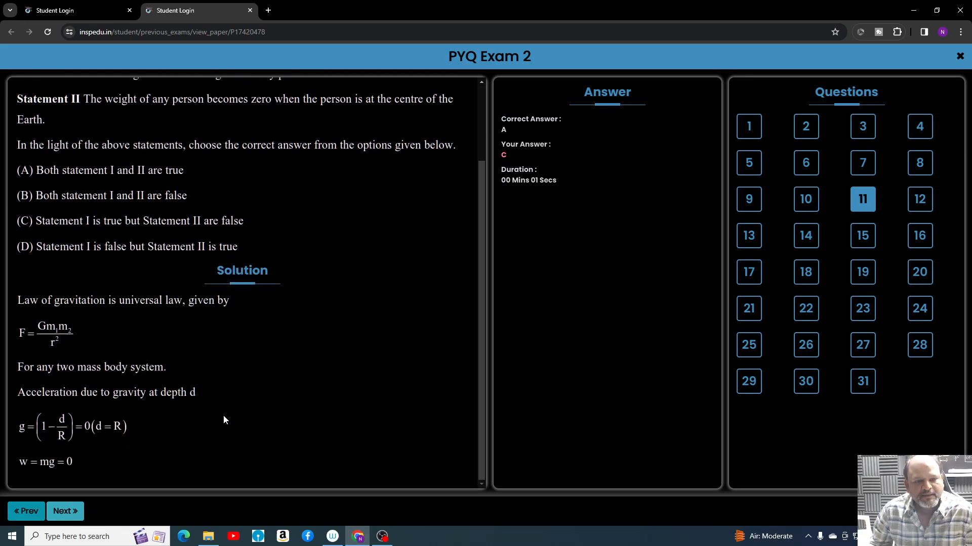
{"action": "scroll", "scroll_direction": "up", "scroll_amount": 3}
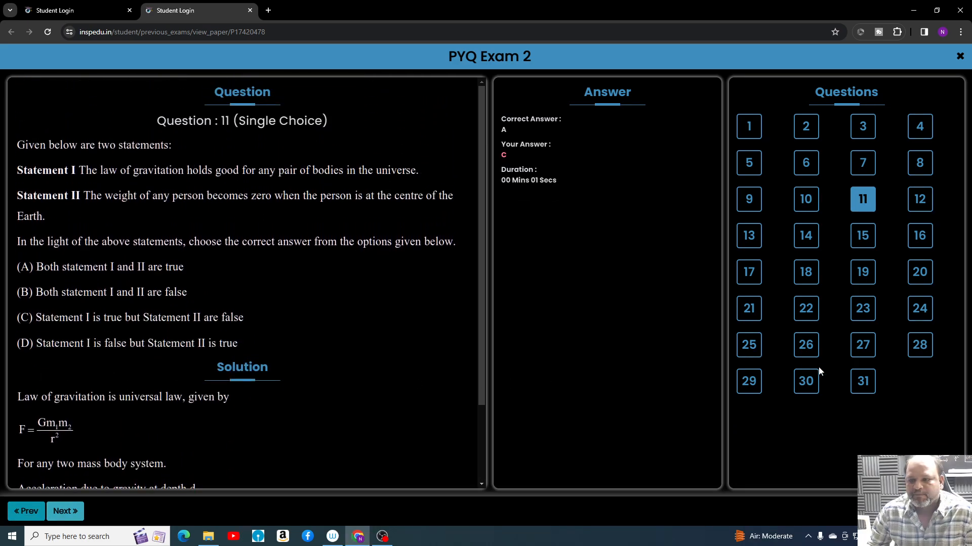
{"action": "left_click", "coordinate": [862, 381]}
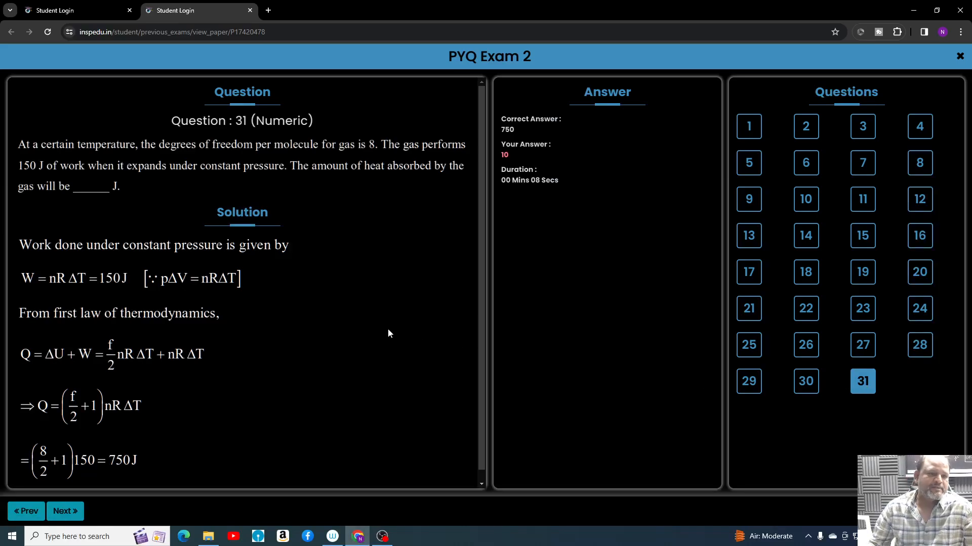
{"action": "mouse_move", "coordinate": [384, 327]}
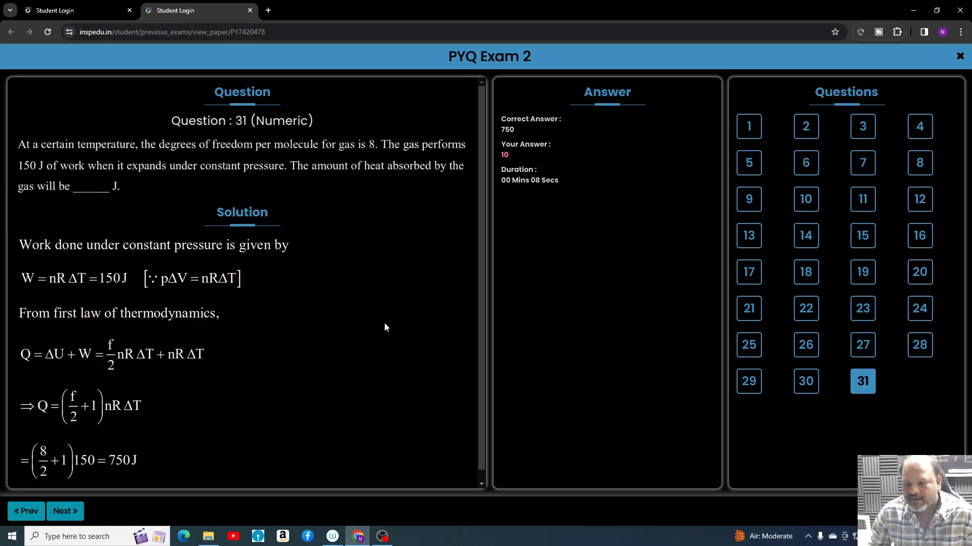
{"action": "scroll", "scroll_direction": "up", "scroll_amount": 3}
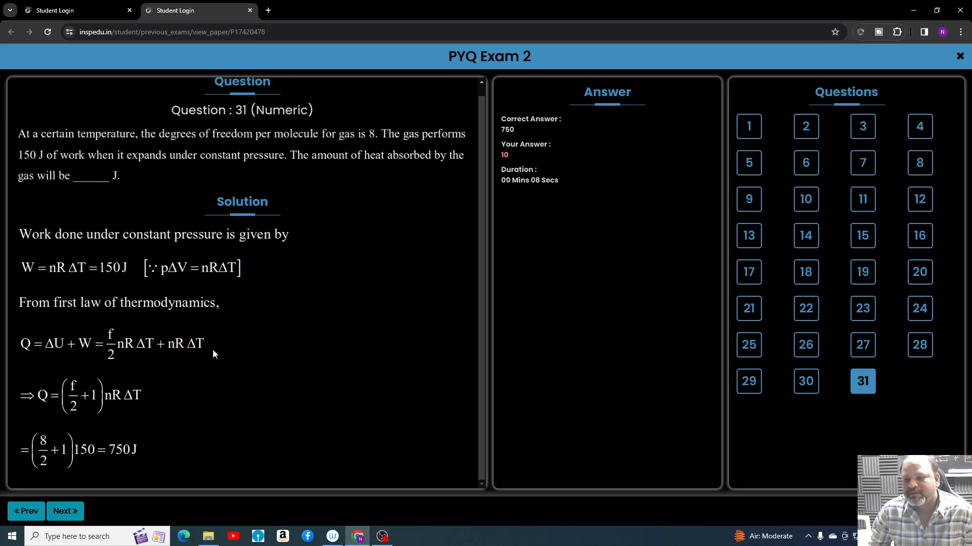
{"action": "mouse_move", "coordinate": [522, 414]}
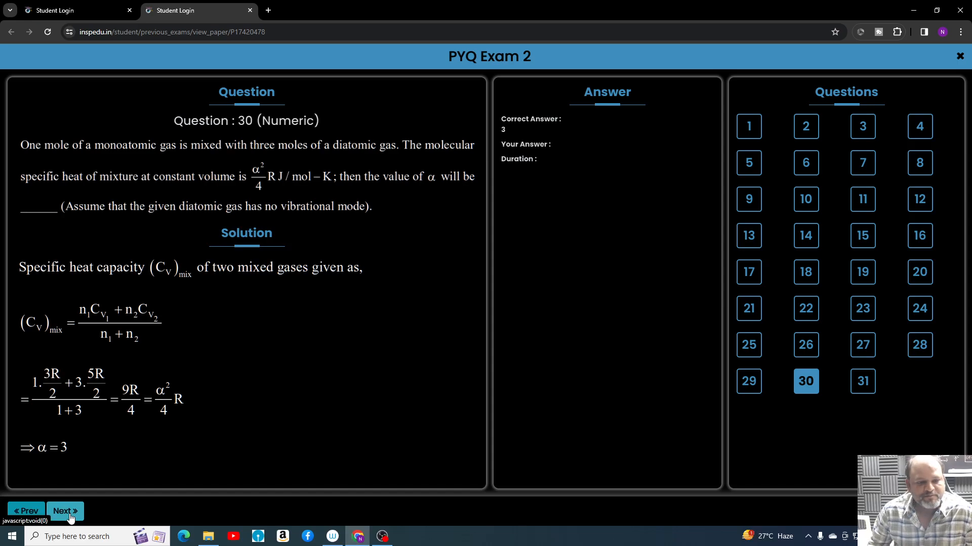
{"action": "left_click", "coordinate": [64, 511]}
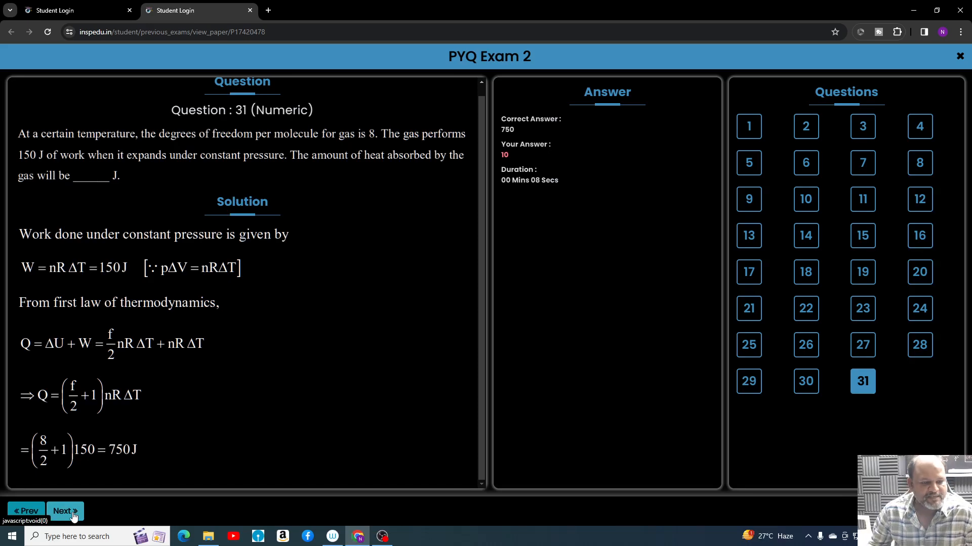
{"action": "mouse_move", "coordinate": [111, 27]}
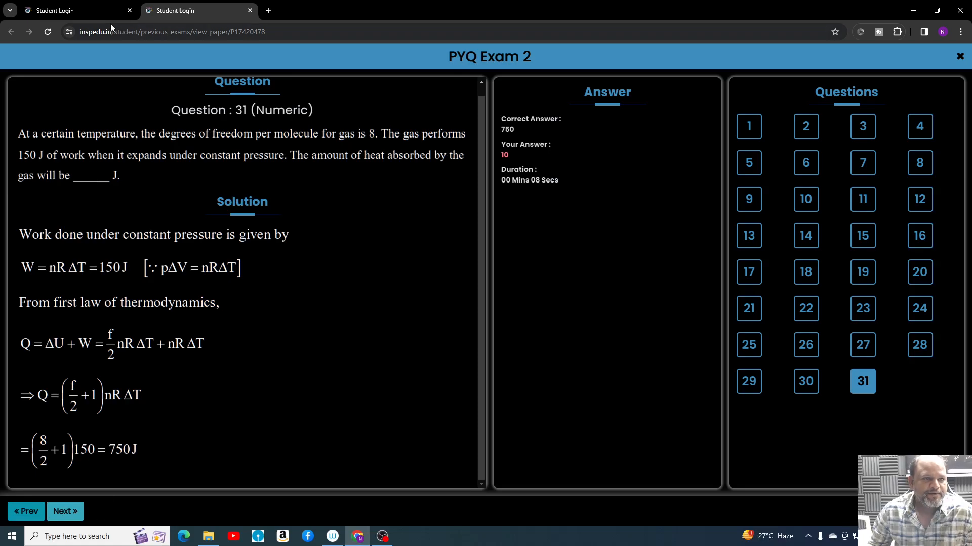
- From the first tab, open the INSP Resources JEE MAINS / ADVANCE (EXTRA SYLLABUS) lectures
{"action": "left_click", "coordinate": [961, 56]}
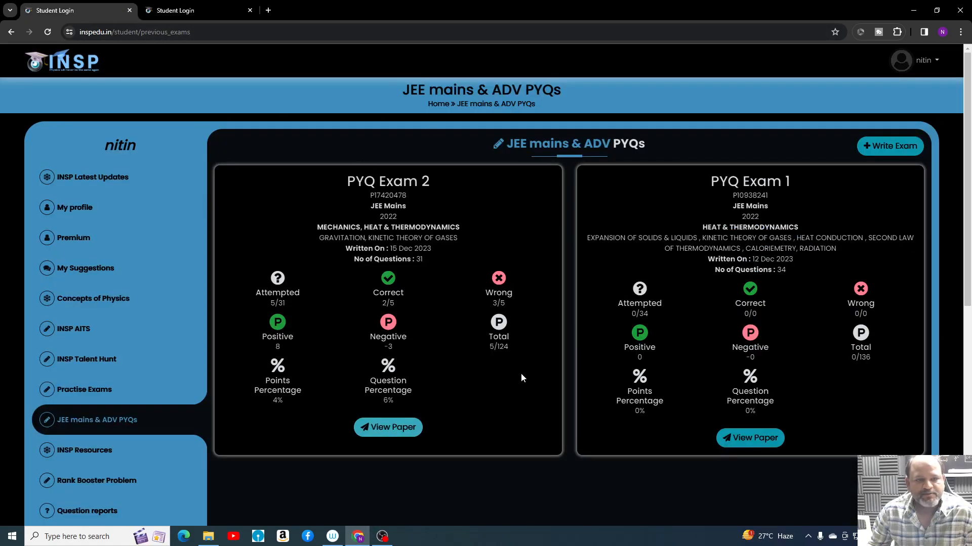
{"action": "scroll", "scroll_direction": "down", "scroll_amount": 3}
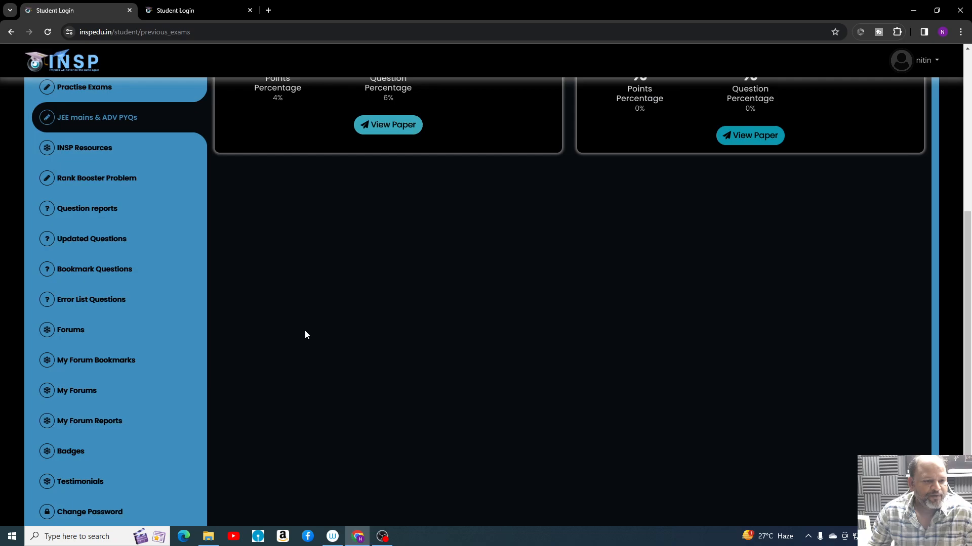
{"action": "scroll", "scroll_direction": "up", "scroll_amount": 3}
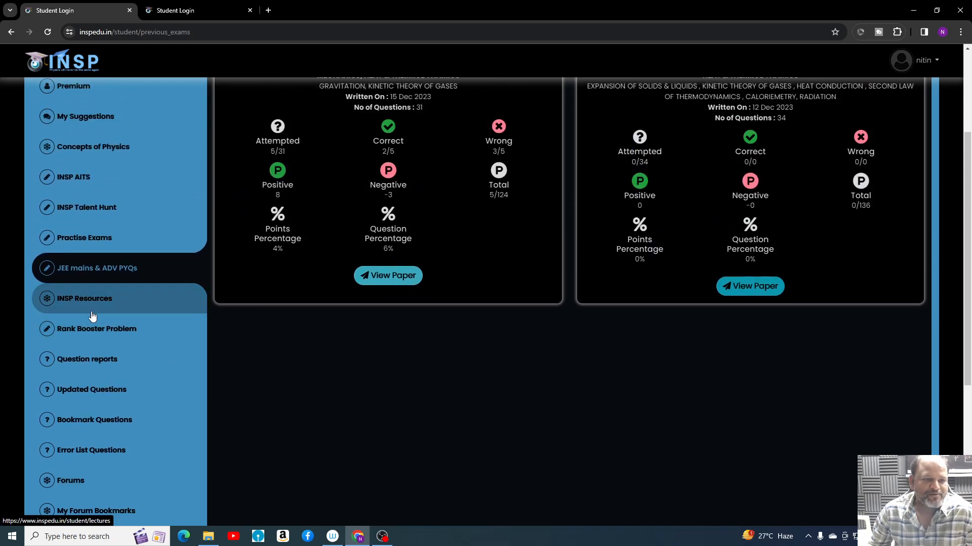
{"action": "left_click", "coordinate": [85, 298]}
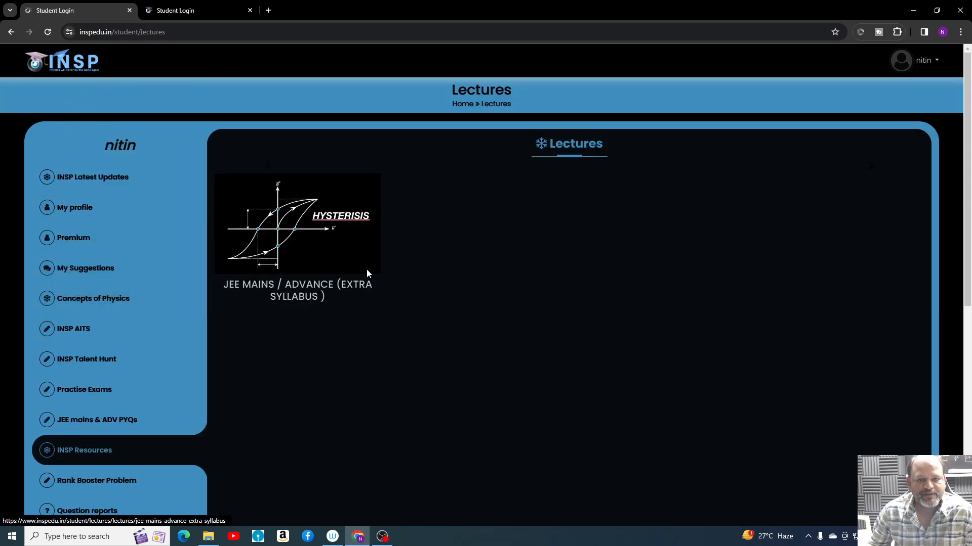
{"action": "left_click", "coordinate": [297, 224]}
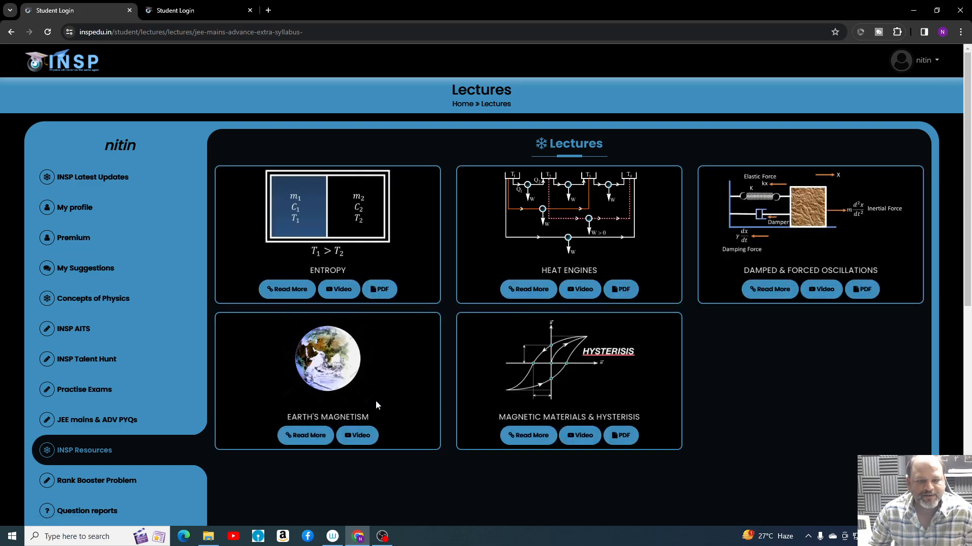
{"action": "scroll", "scroll_direction": "down", "scroll_amount": 3}
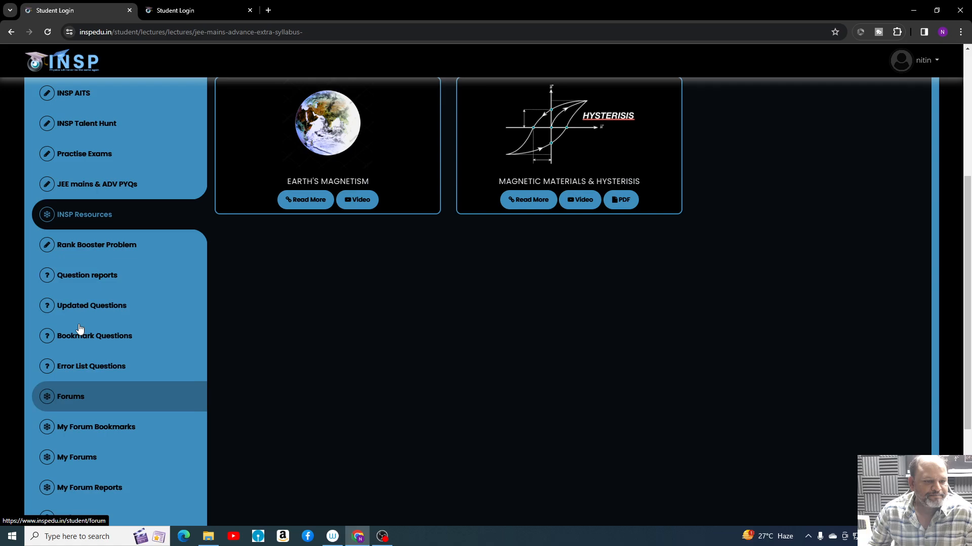
- Scroll through the Forums posts, including the rotational mechanics ring problem
{"action": "scroll", "scroll_direction": "down", "scroll_amount": 3}
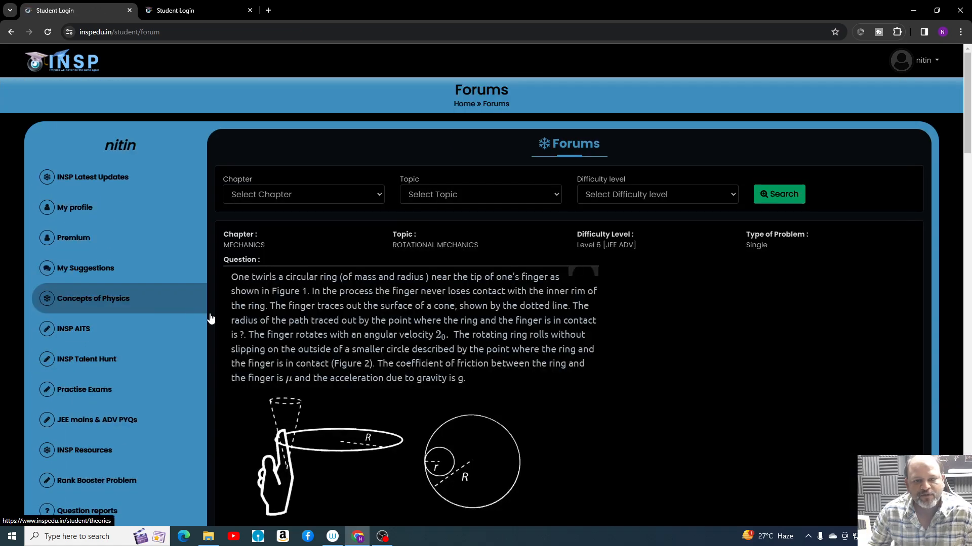
{"action": "scroll", "scroll_direction": "down", "scroll_amount": 3}
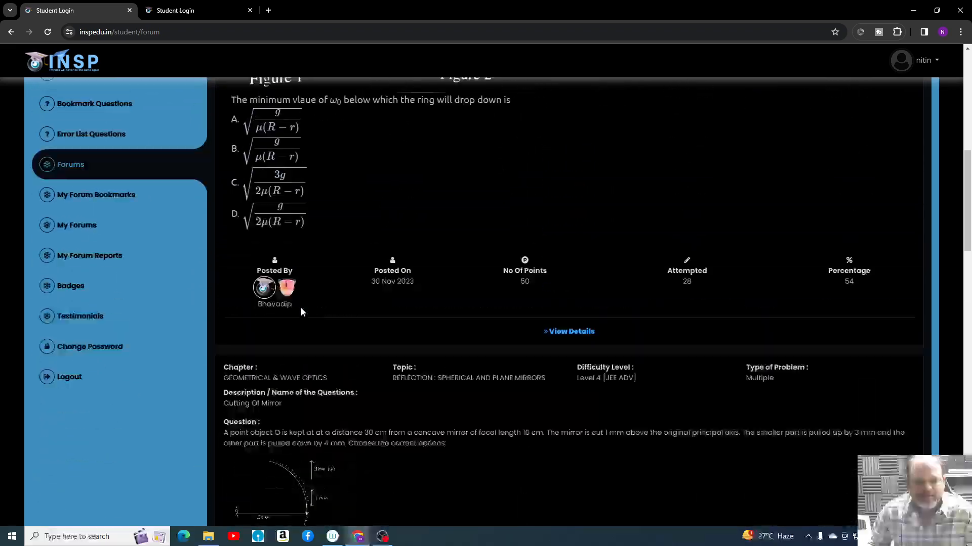
{"action": "scroll", "scroll_direction": "down", "scroll_amount": 3}
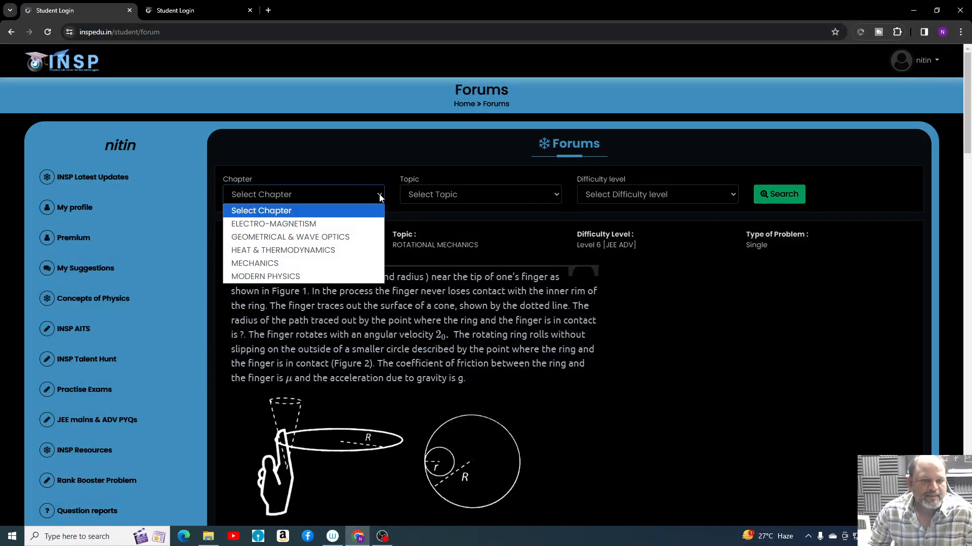
{"action": "mouse_move", "coordinate": [286, 263]}
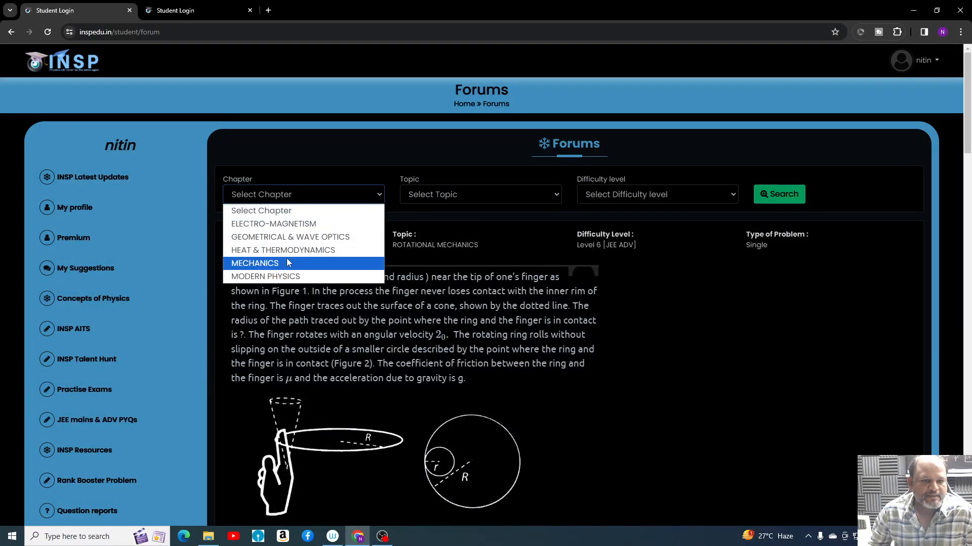
- Search Forums for MECHANICS / NEWTONS LAWS and browse the pulley and ball-in-cube problems
{"action": "left_click", "coordinate": [254, 263]}
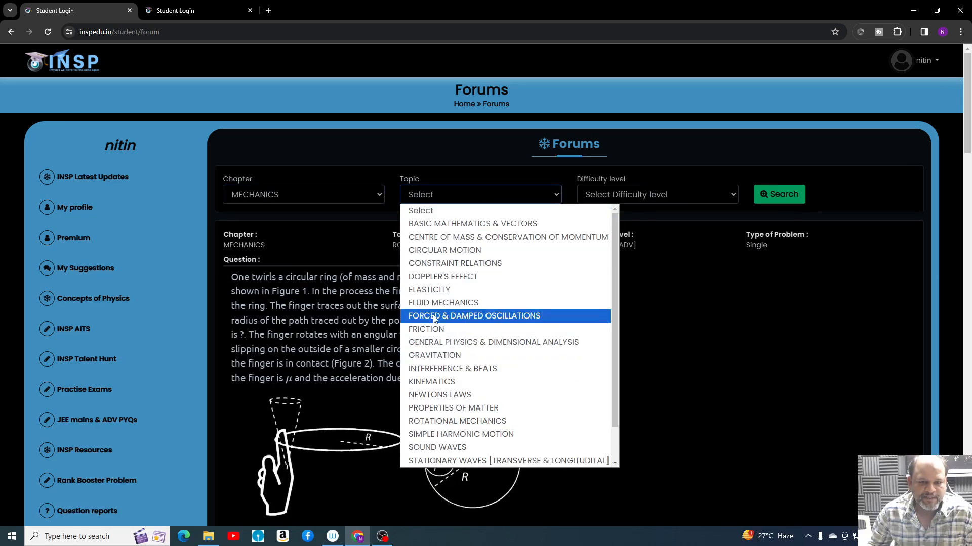
{"action": "mouse_move", "coordinate": [510, 329]}
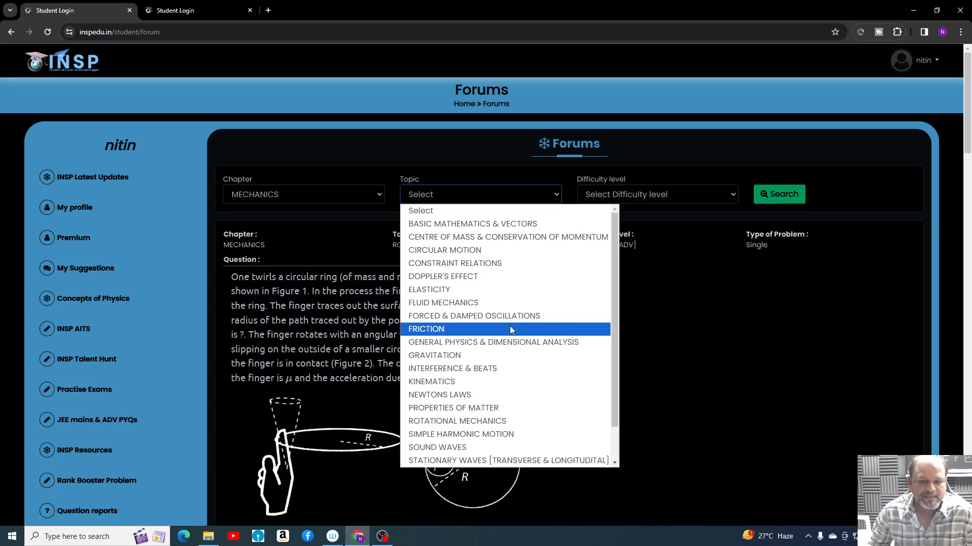
{"action": "left_click", "coordinate": [439, 395]}
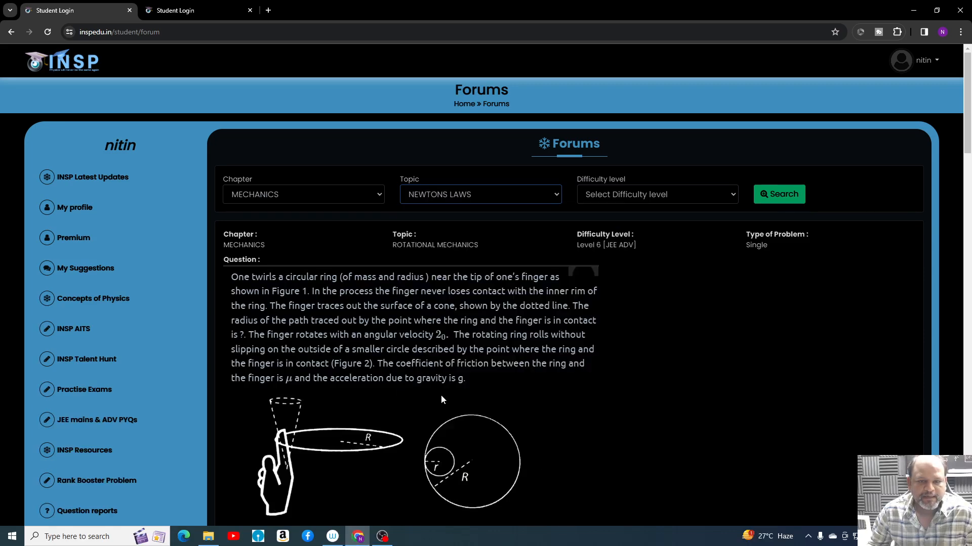
{"action": "left_click", "coordinate": [779, 194]}
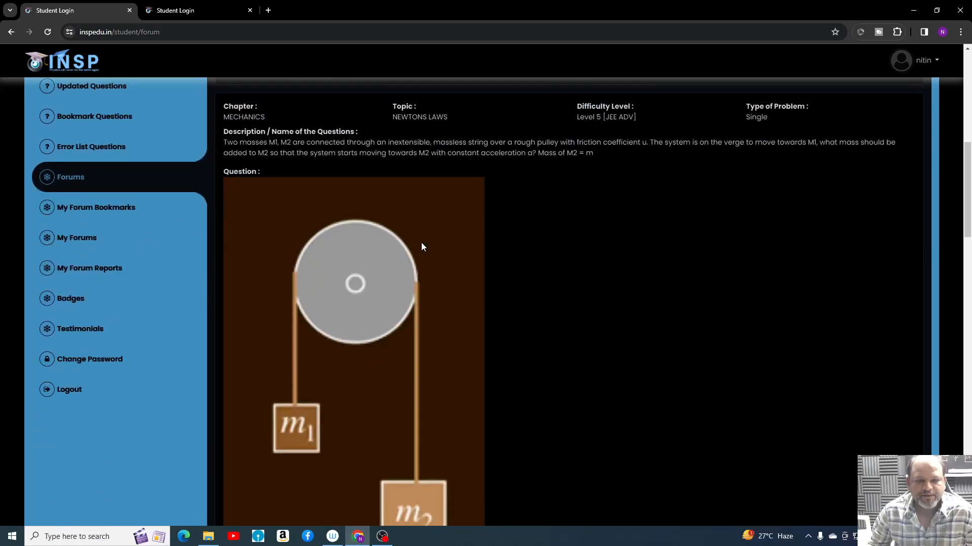
{"action": "scroll", "scroll_direction": "down", "scroll_amount": 3}
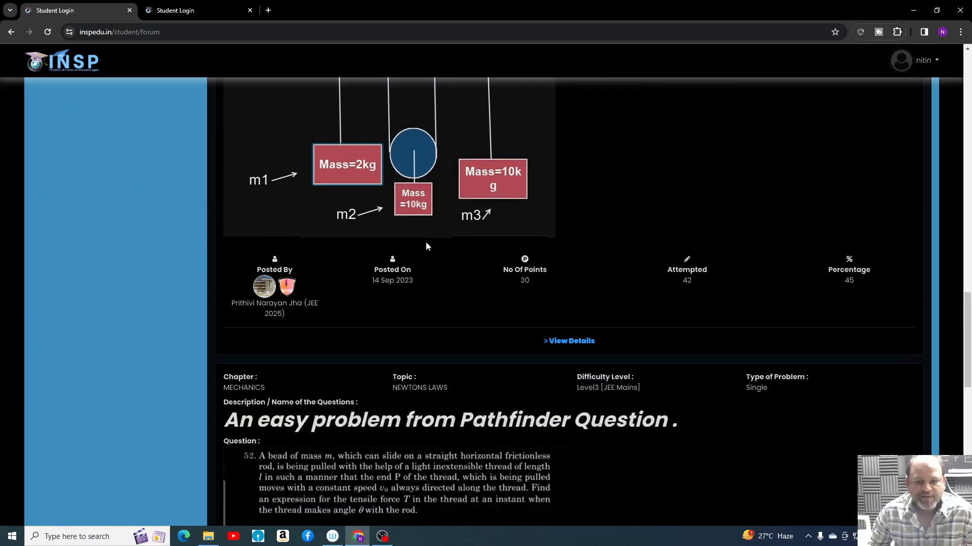
{"action": "scroll", "scroll_direction": "down", "scroll_amount": 3}
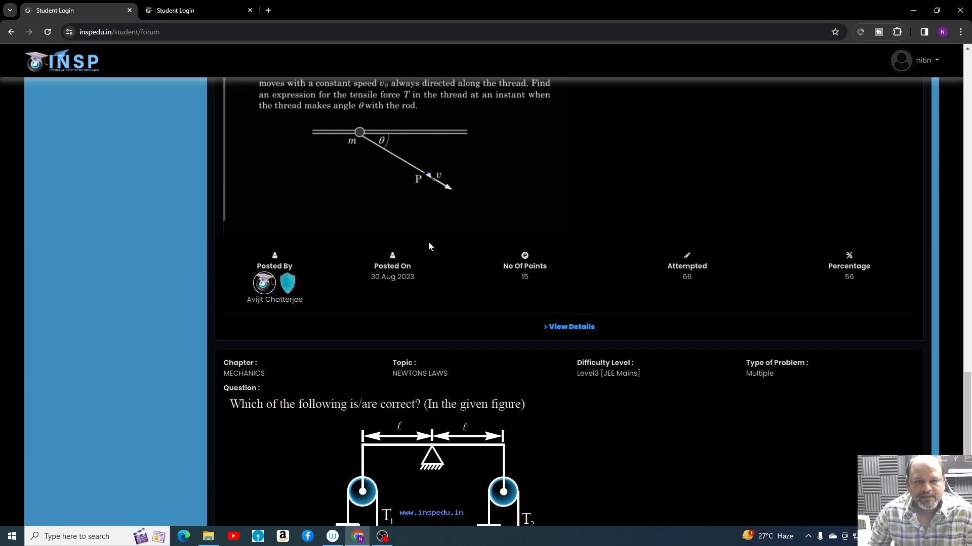
{"action": "scroll", "scroll_direction": "down", "scroll_amount": 3}
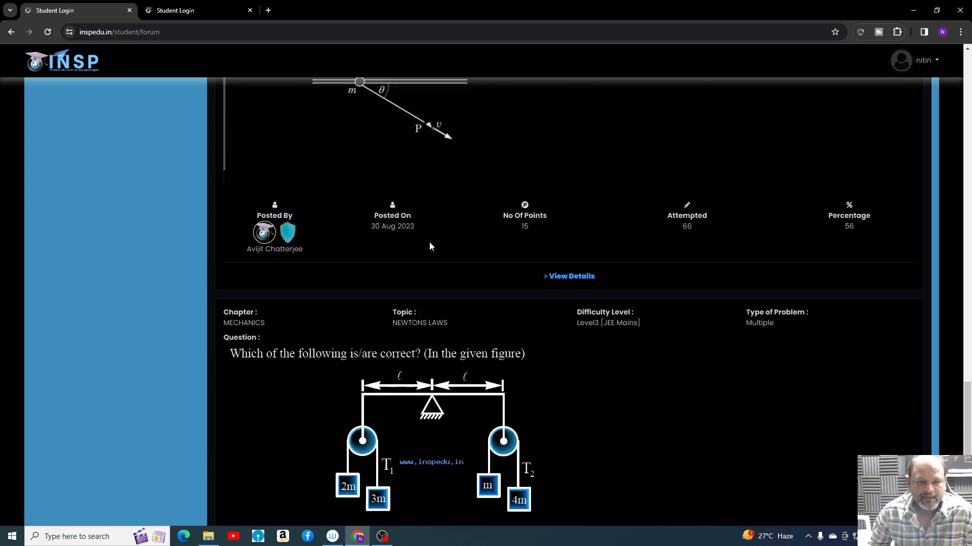
{"action": "scroll", "scroll_direction": "up", "scroll_amount": 3}
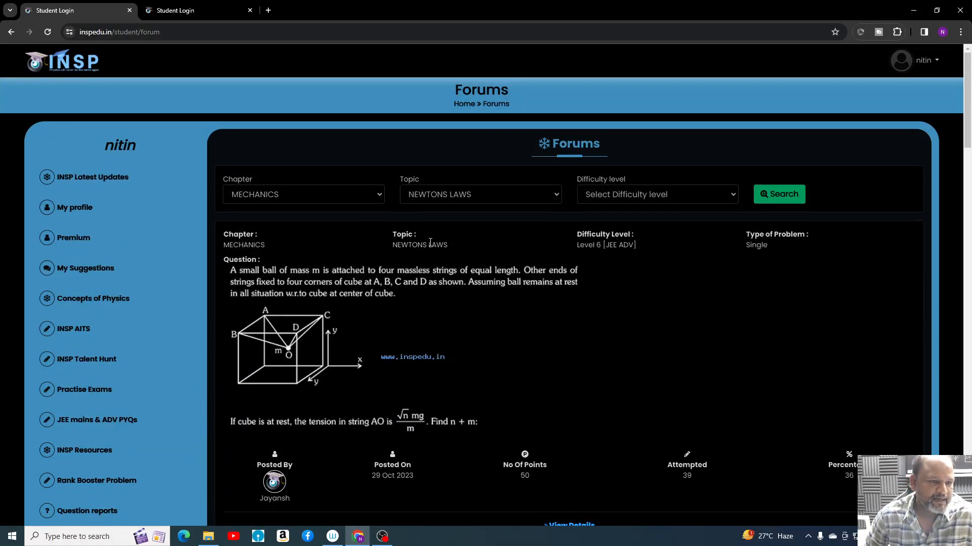
{"action": "mouse_move", "coordinate": [386, 219]}
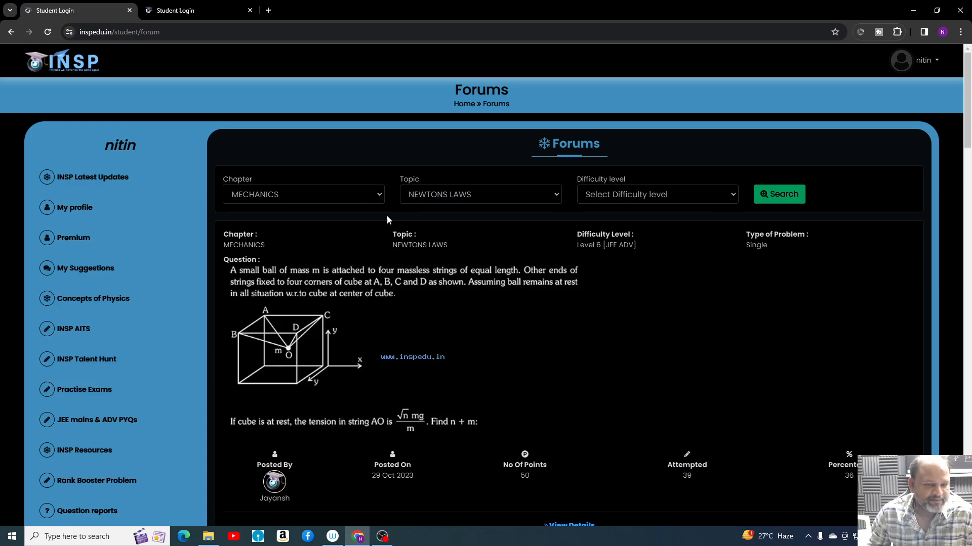
{"action": "mouse_move", "coordinate": [431, 269]}
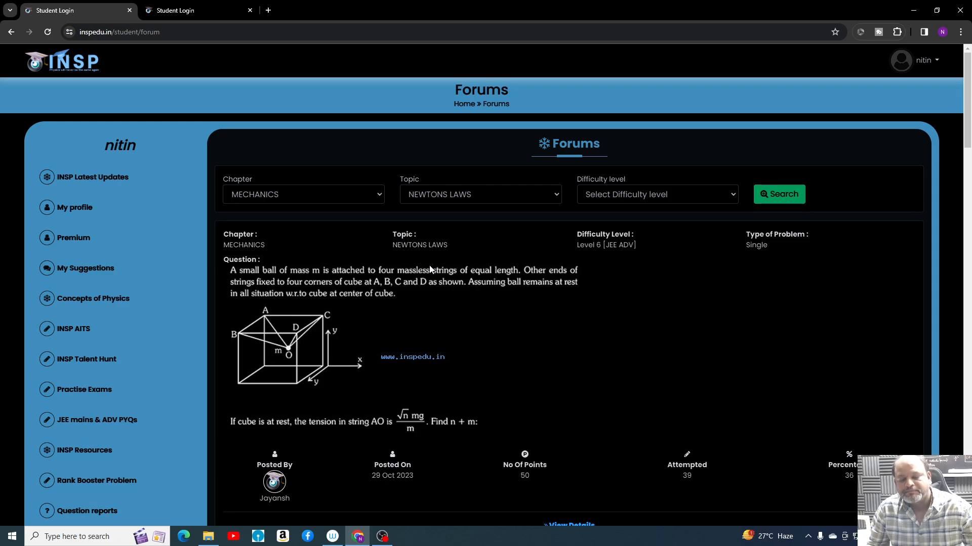
{"action": "mouse_move", "coordinate": [466, 200]}
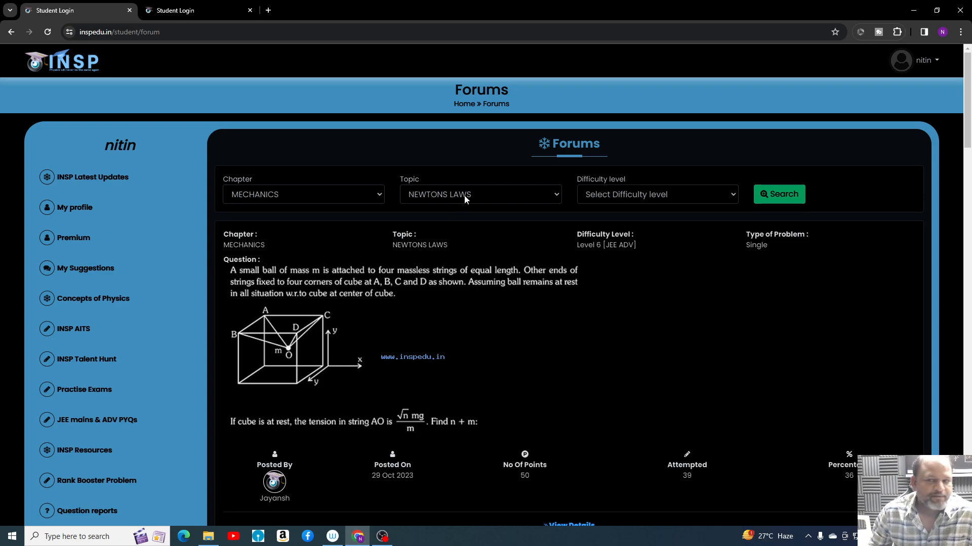
{"action": "mouse_move", "coordinate": [609, 215]}
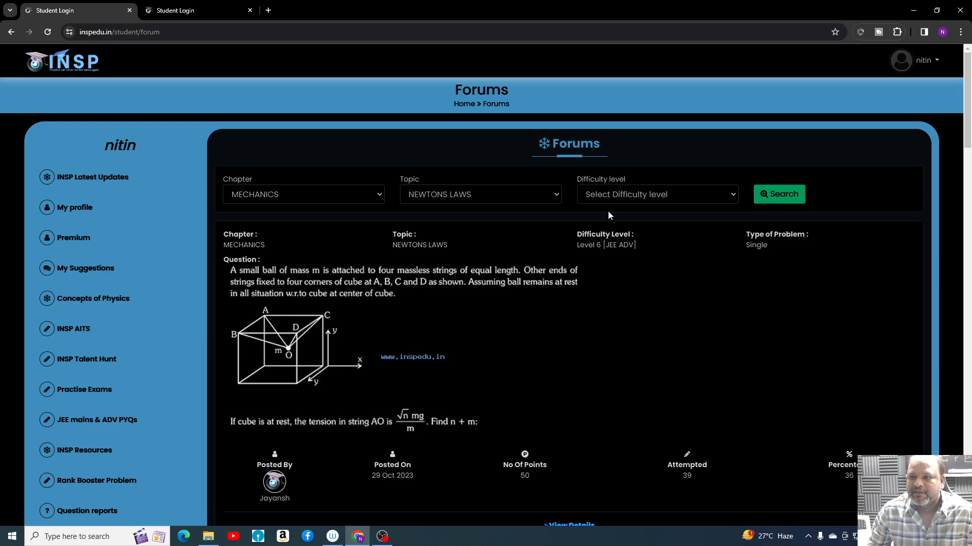